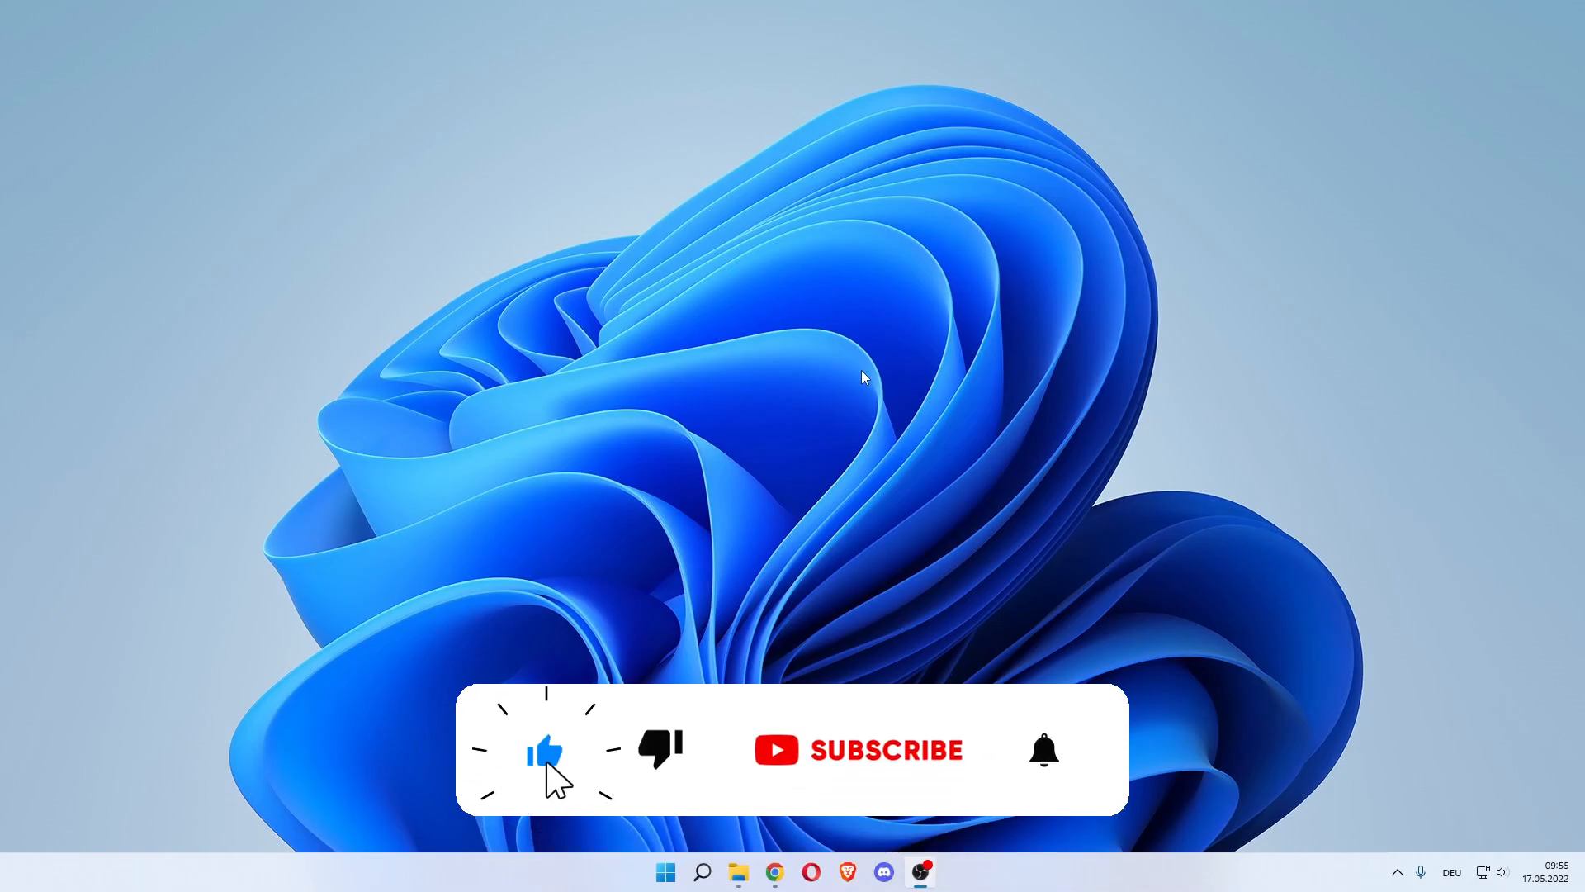
- Search for cmd and launch Command Prompt with administrator rights
left_click(859, 749)
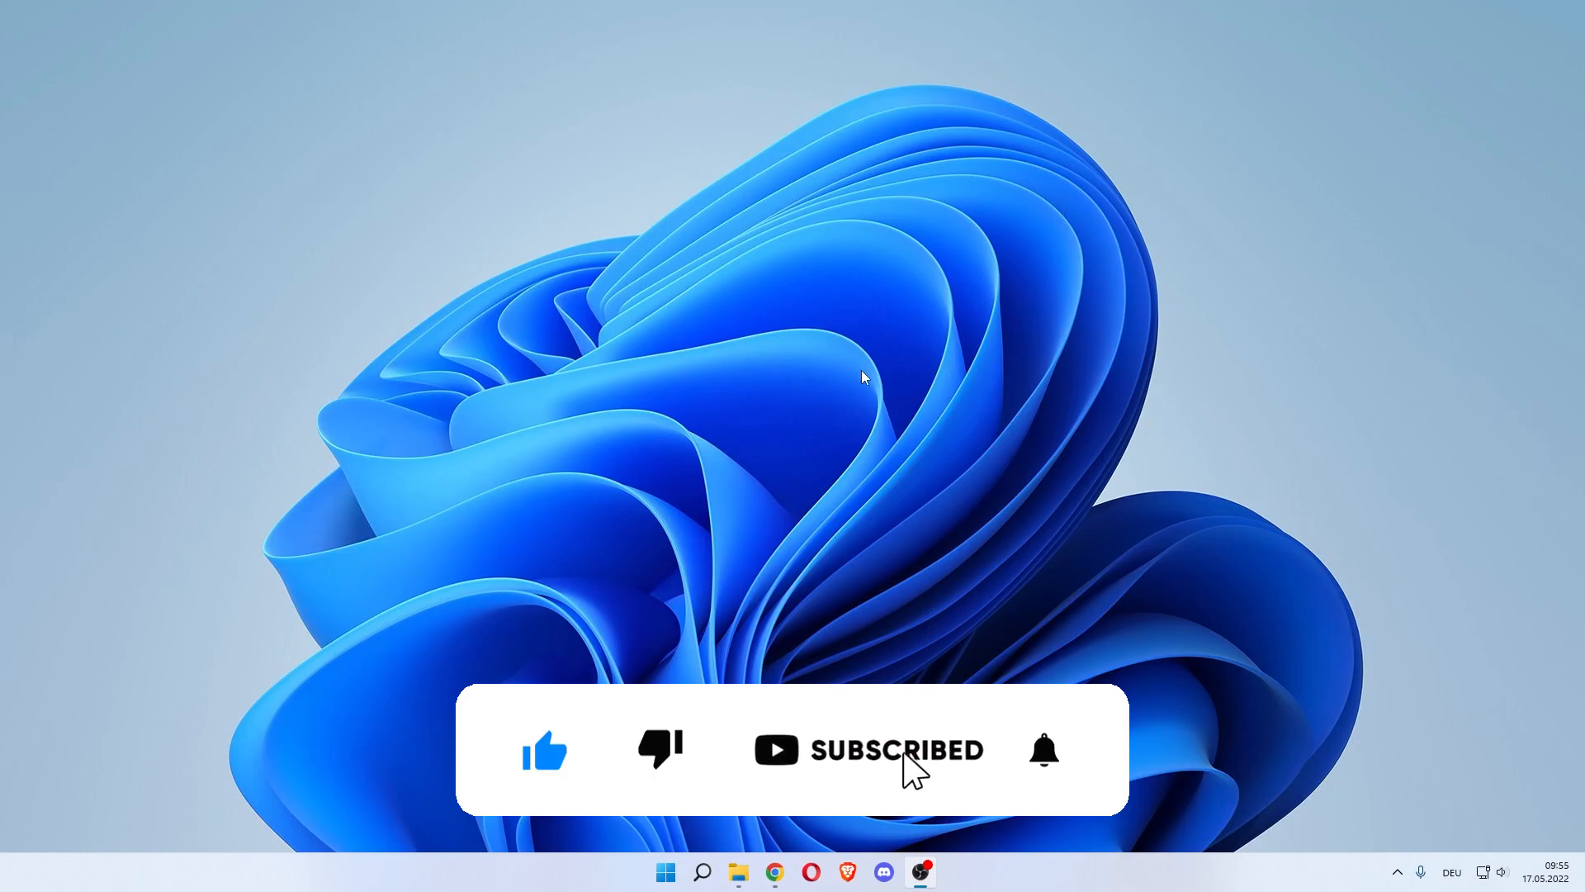
left_click(1044, 750)
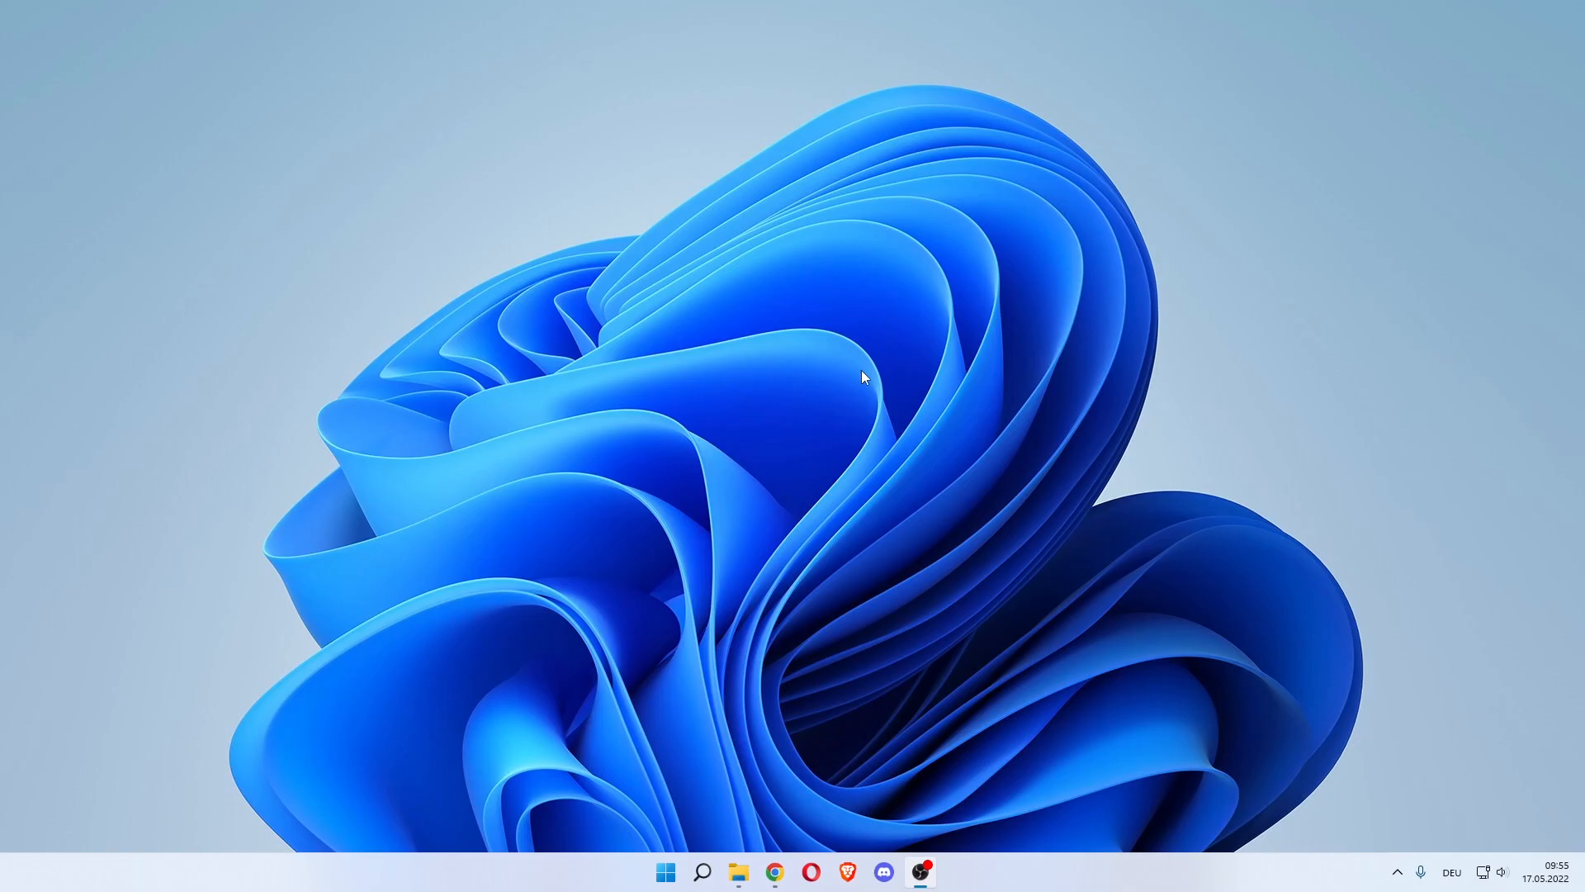
mouse_move(739, 406)
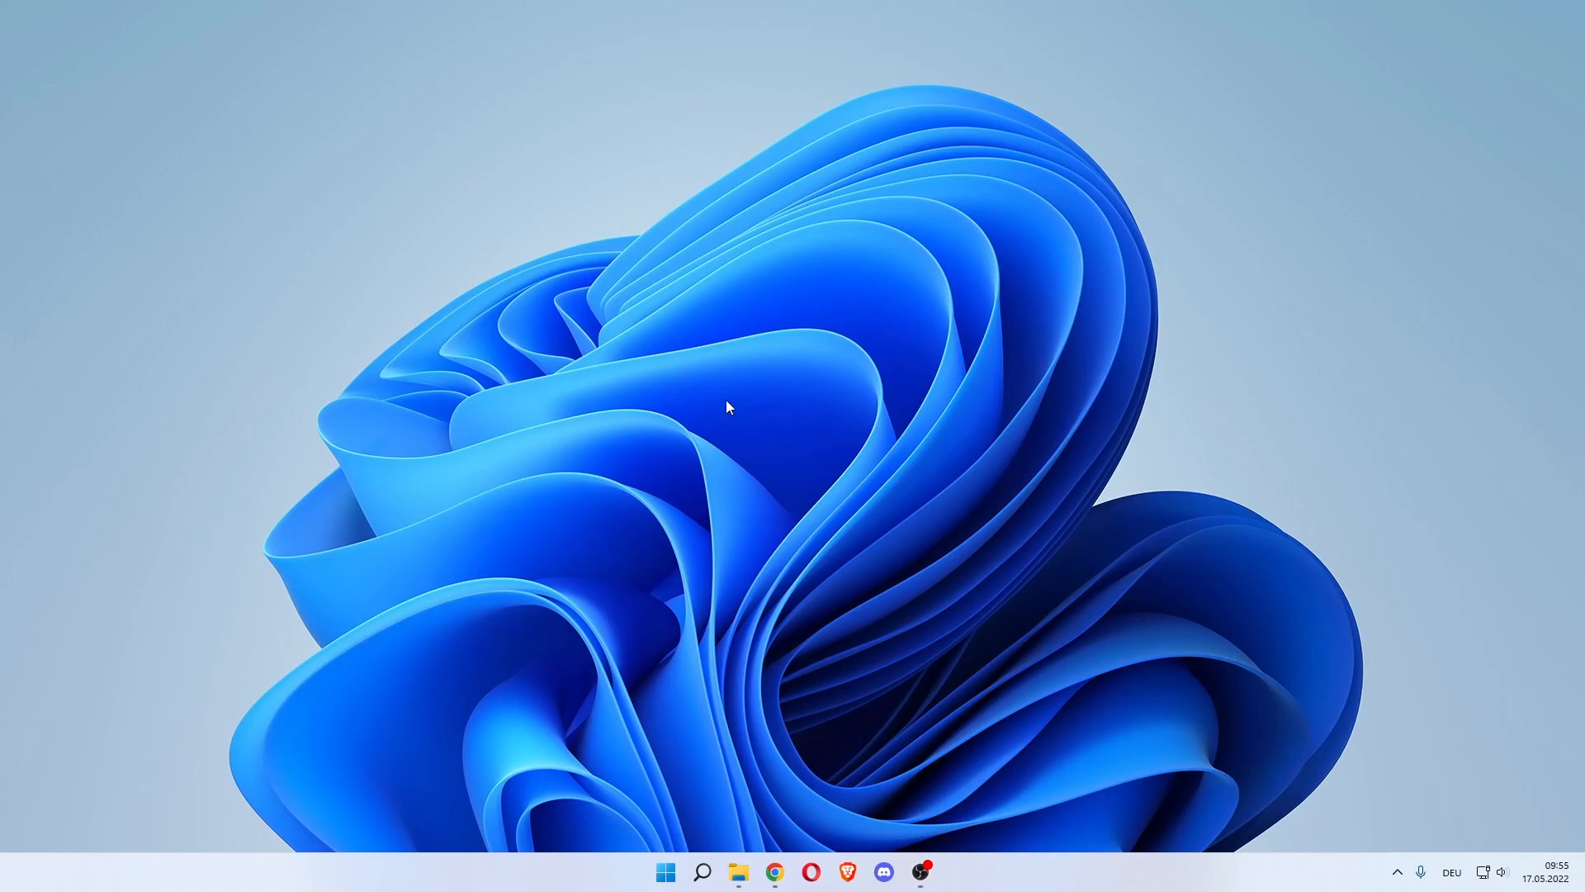
left_click(701, 872)
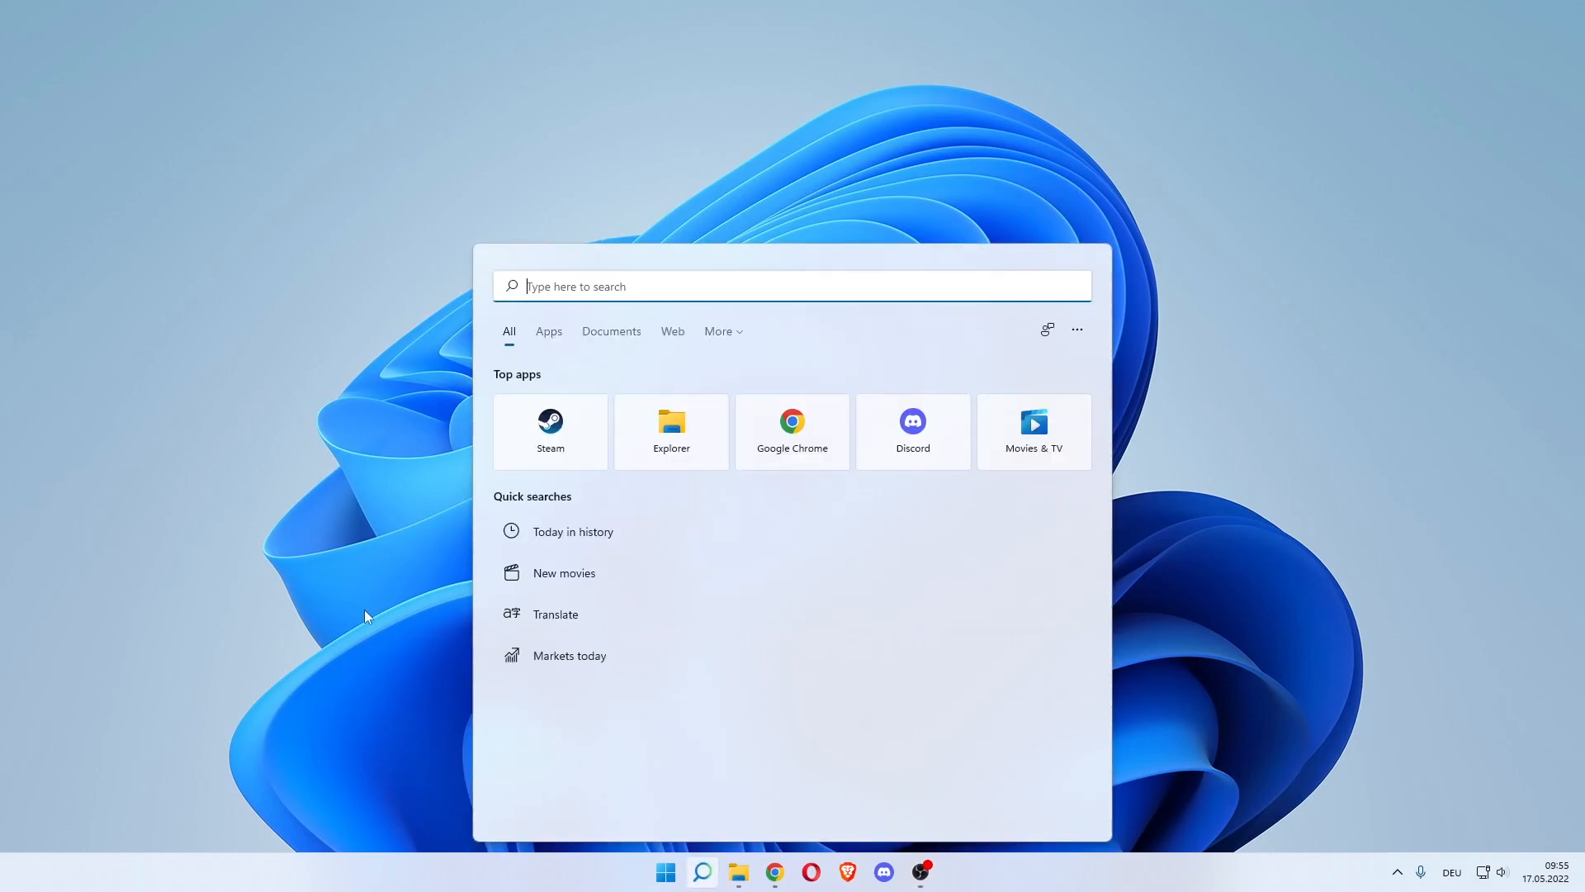
type("cmd")
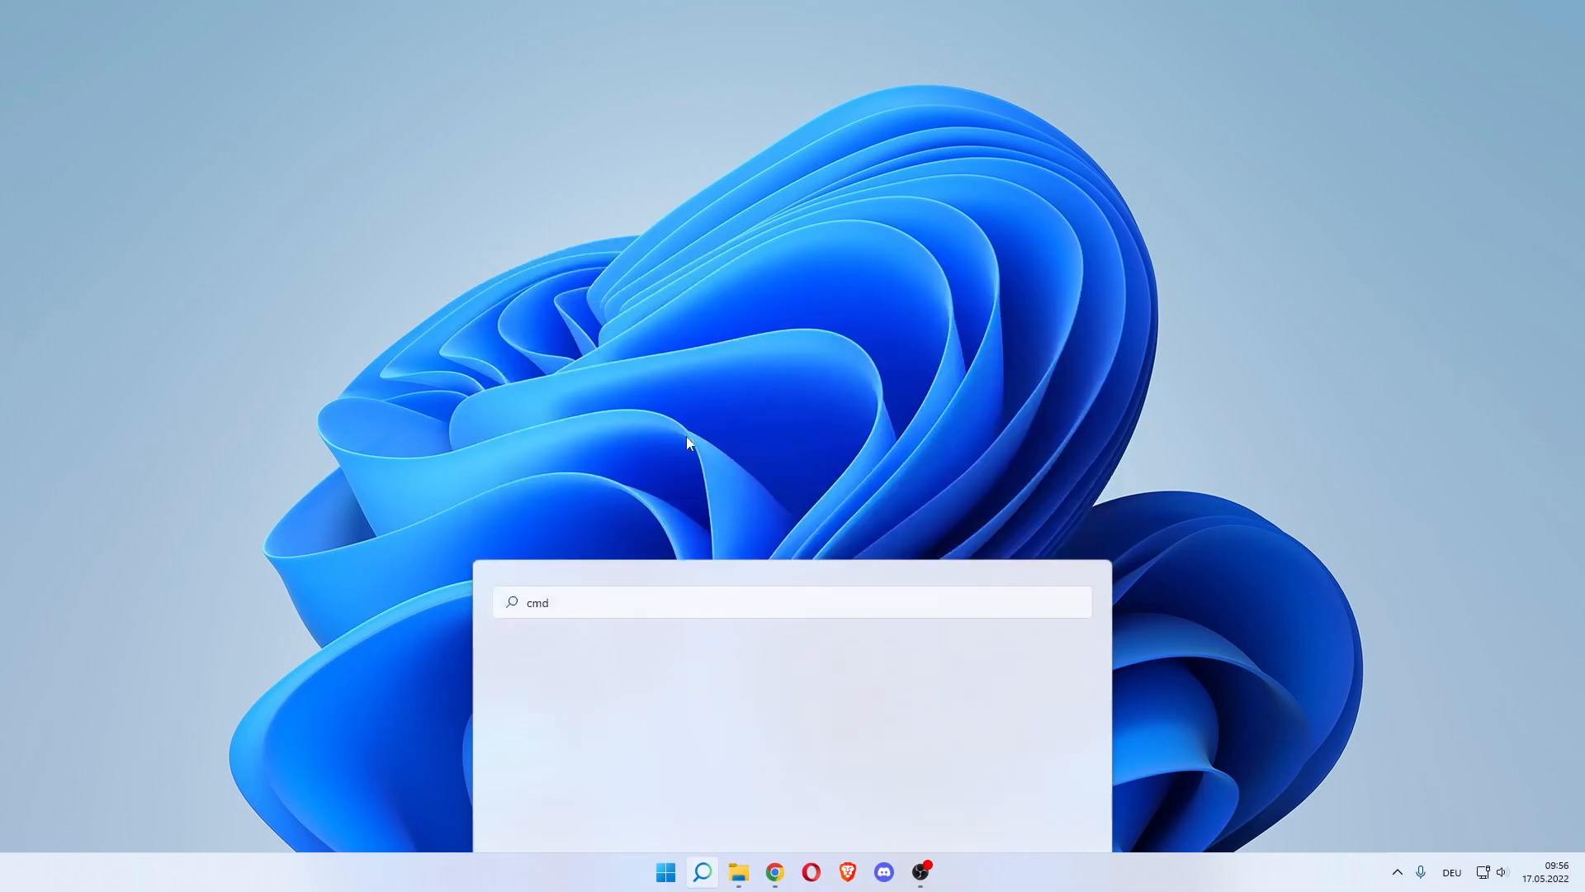
key("enter")
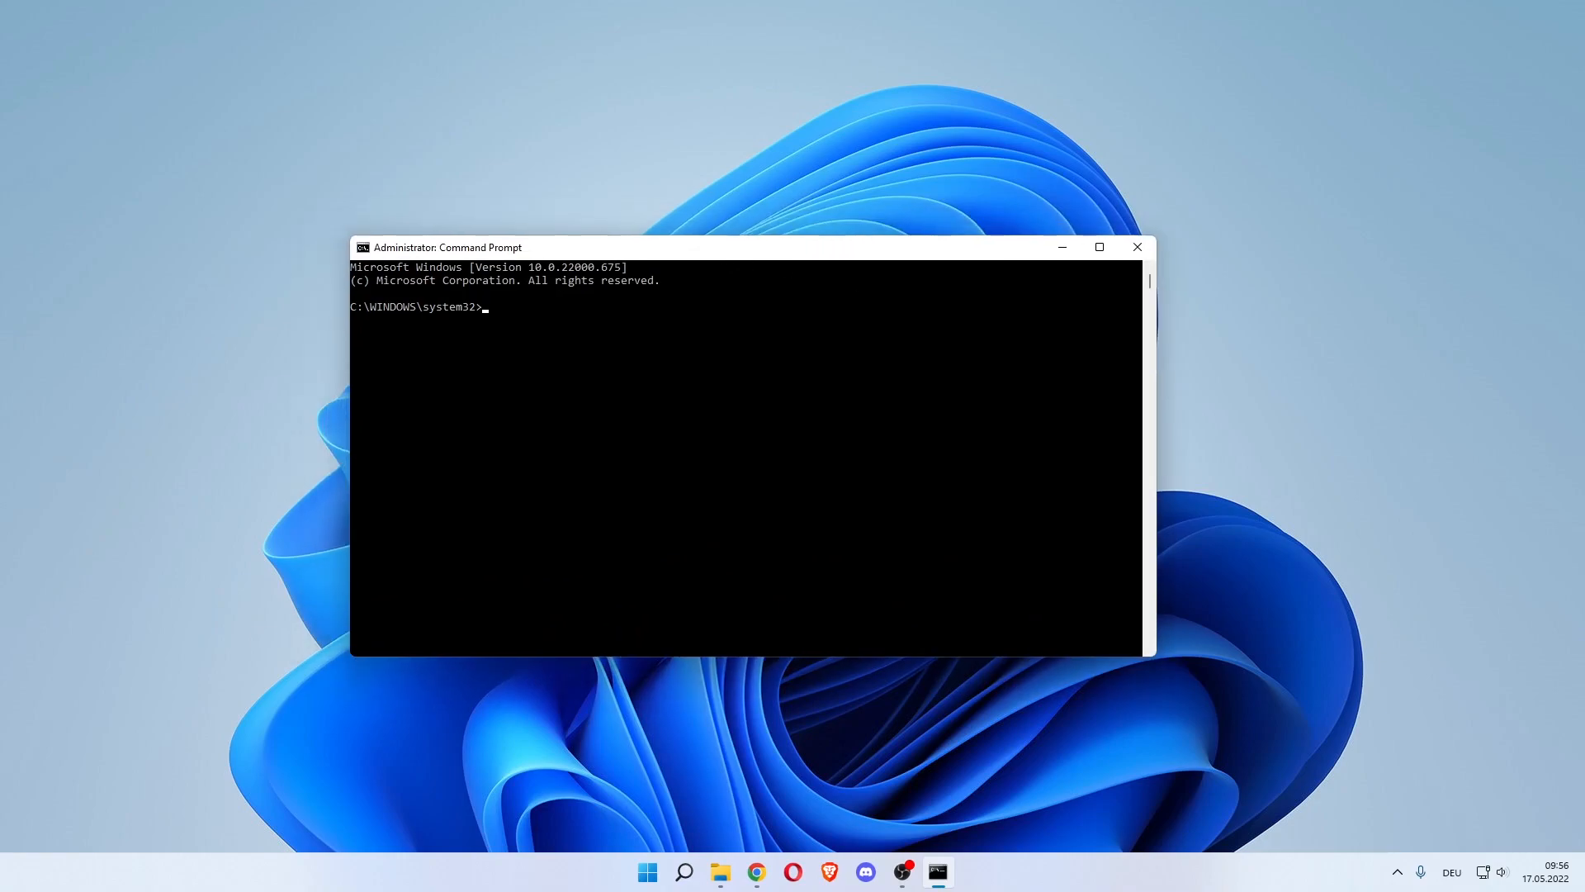
mouse_move(528, 346)
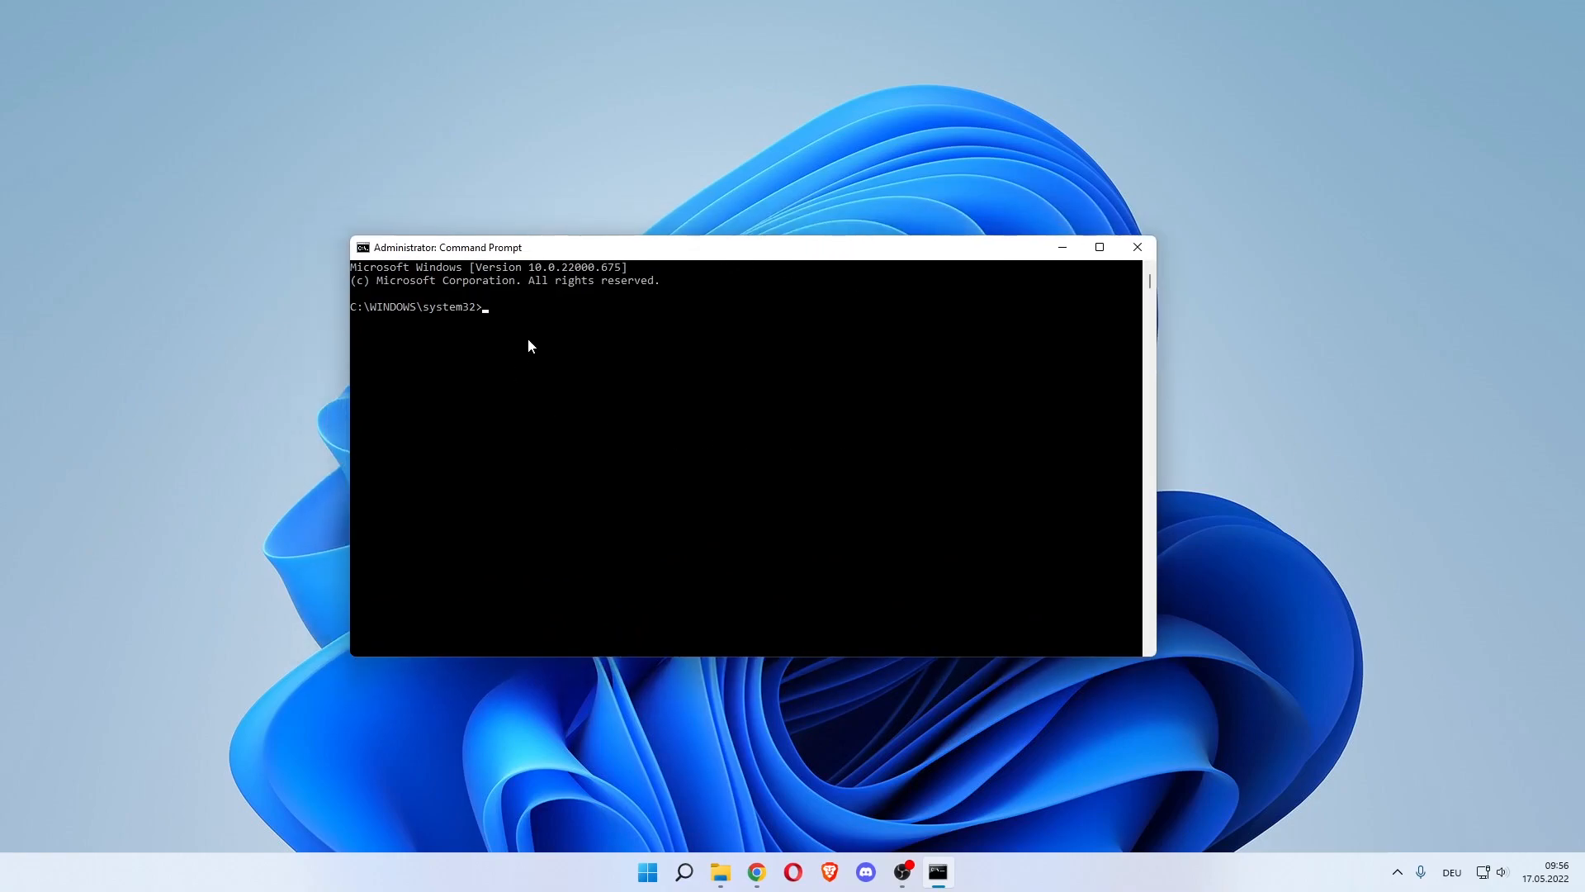
mouse_move(536, 336)
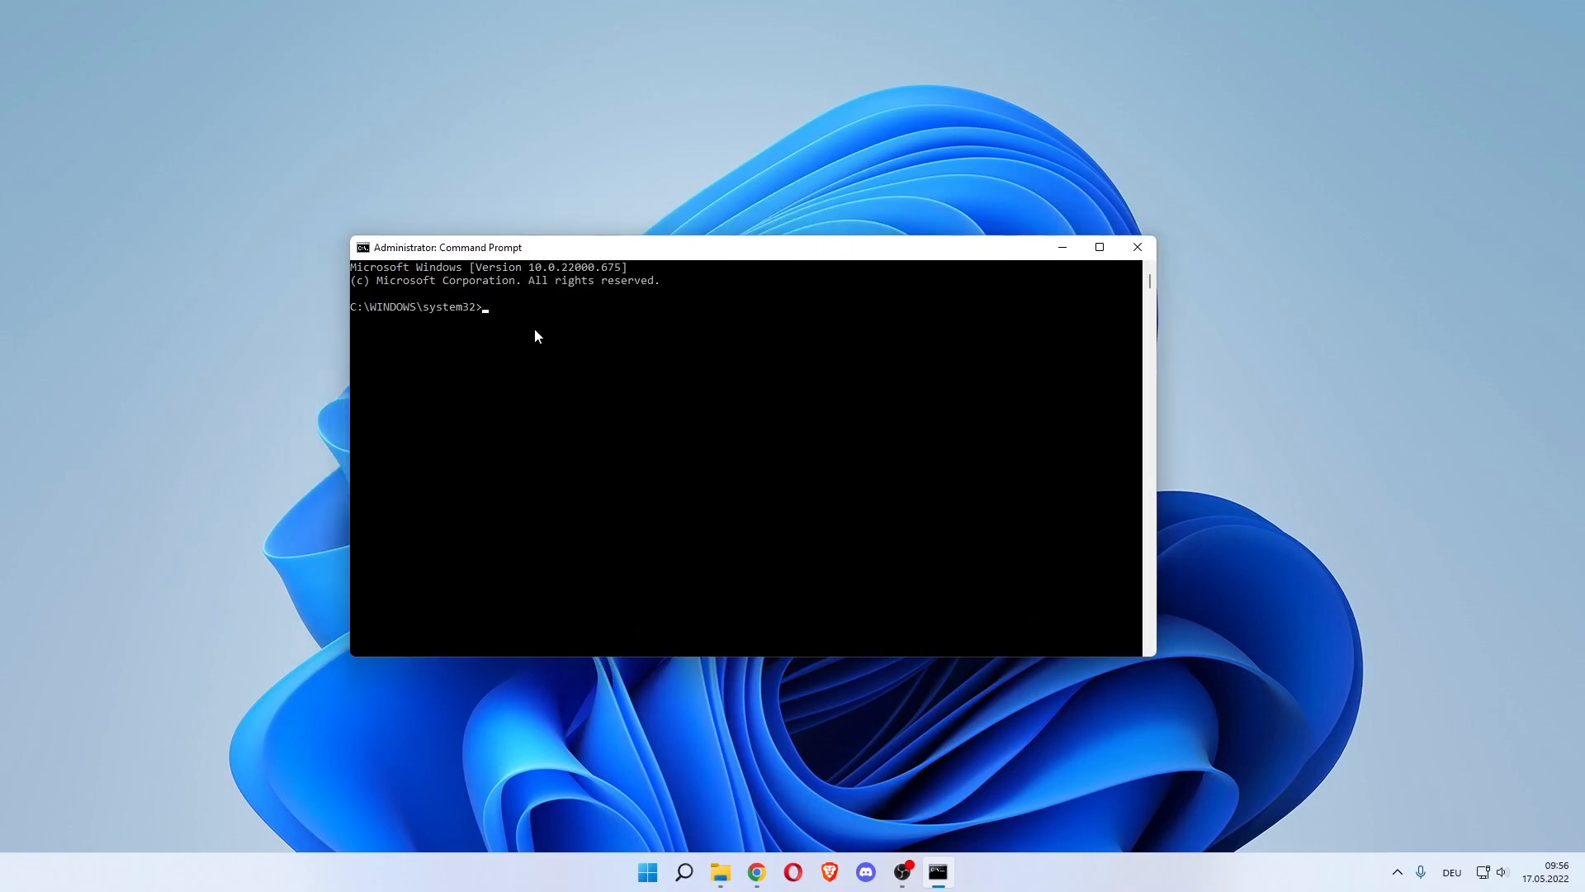
- Run ipconfig /flushdns to clear the DNS resolver cache
type("ip")
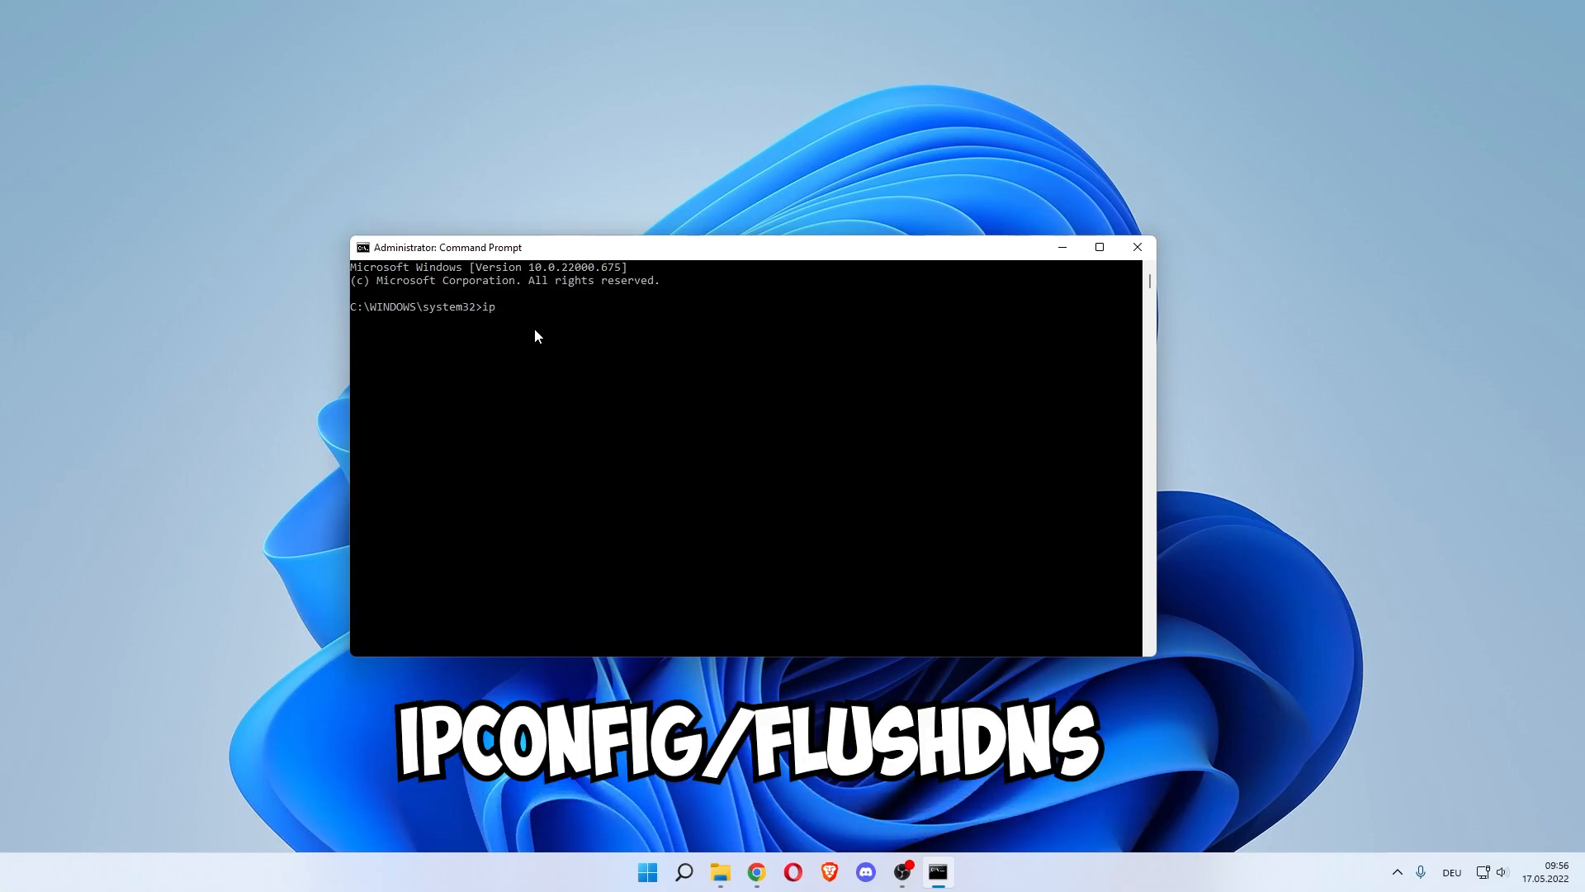
type("c")
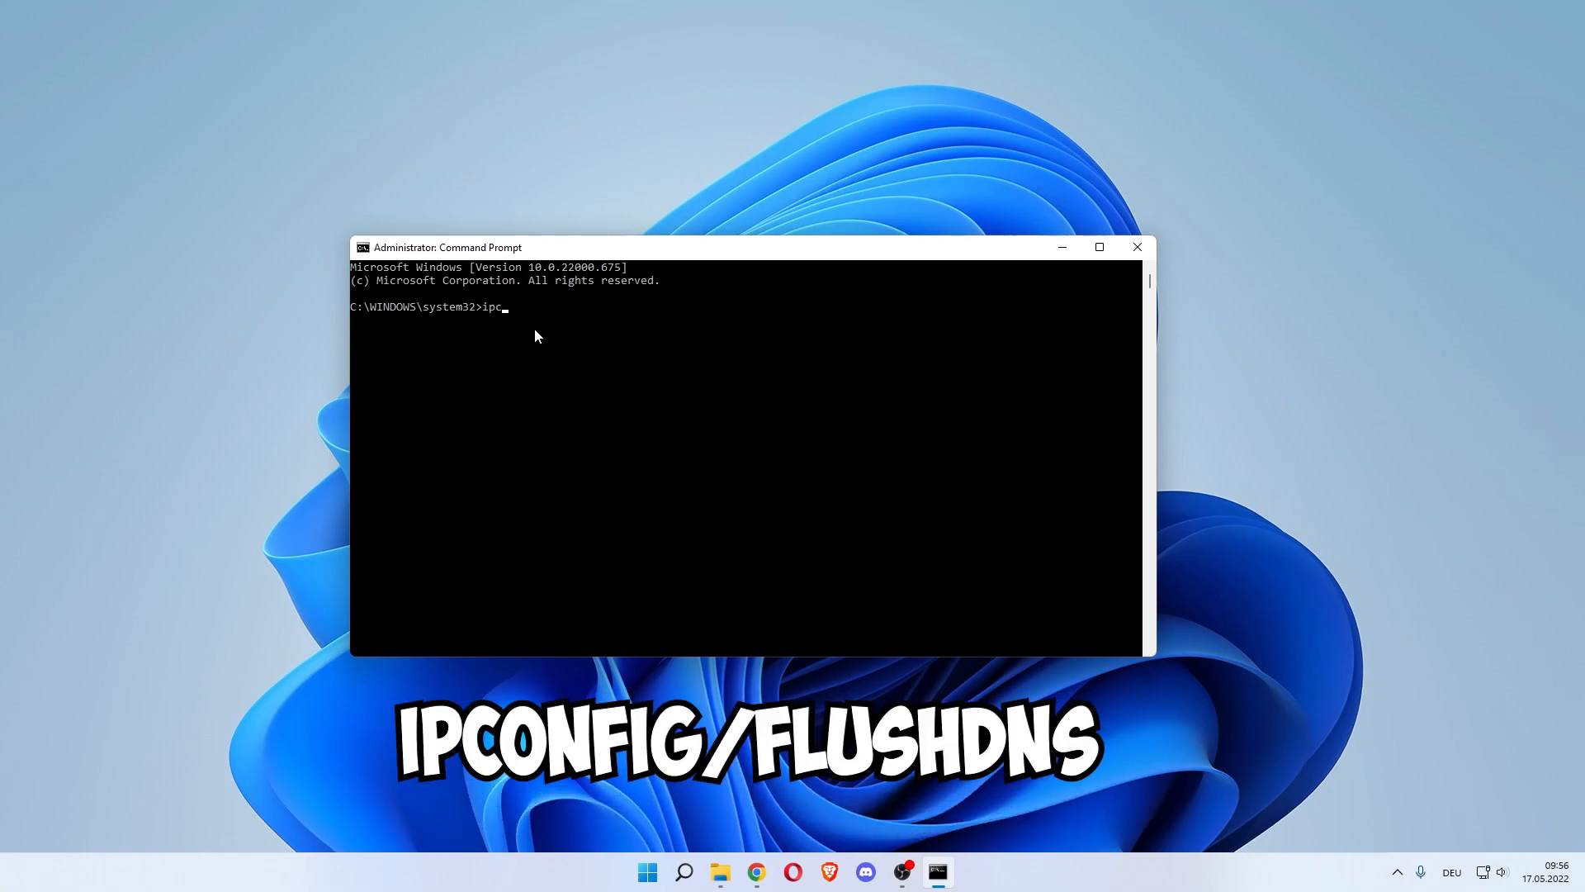
type("onfig")
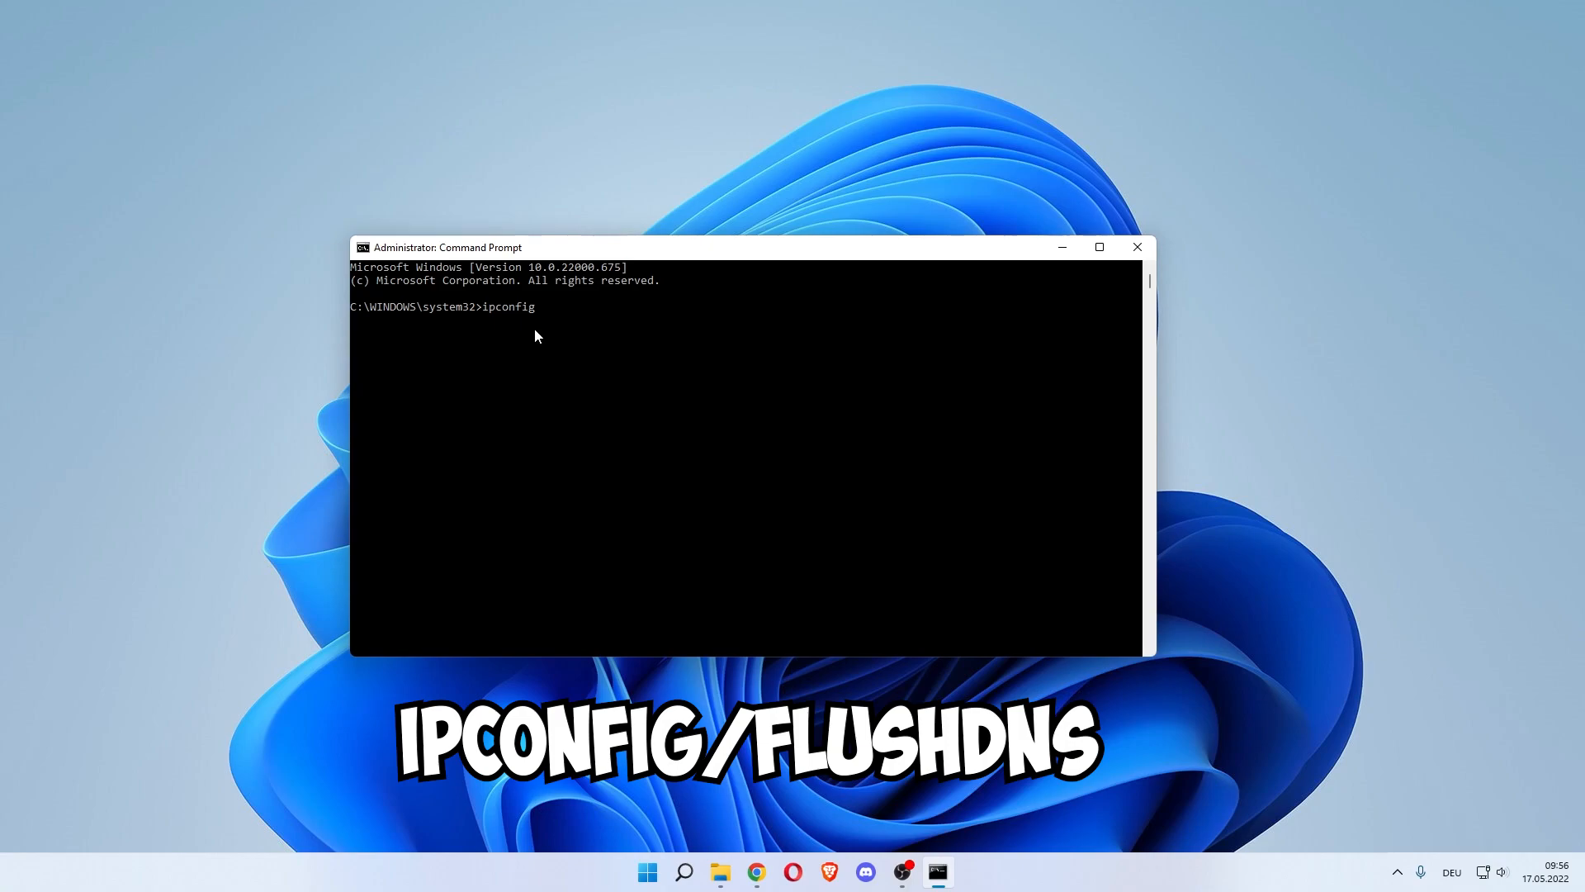
type("/f")
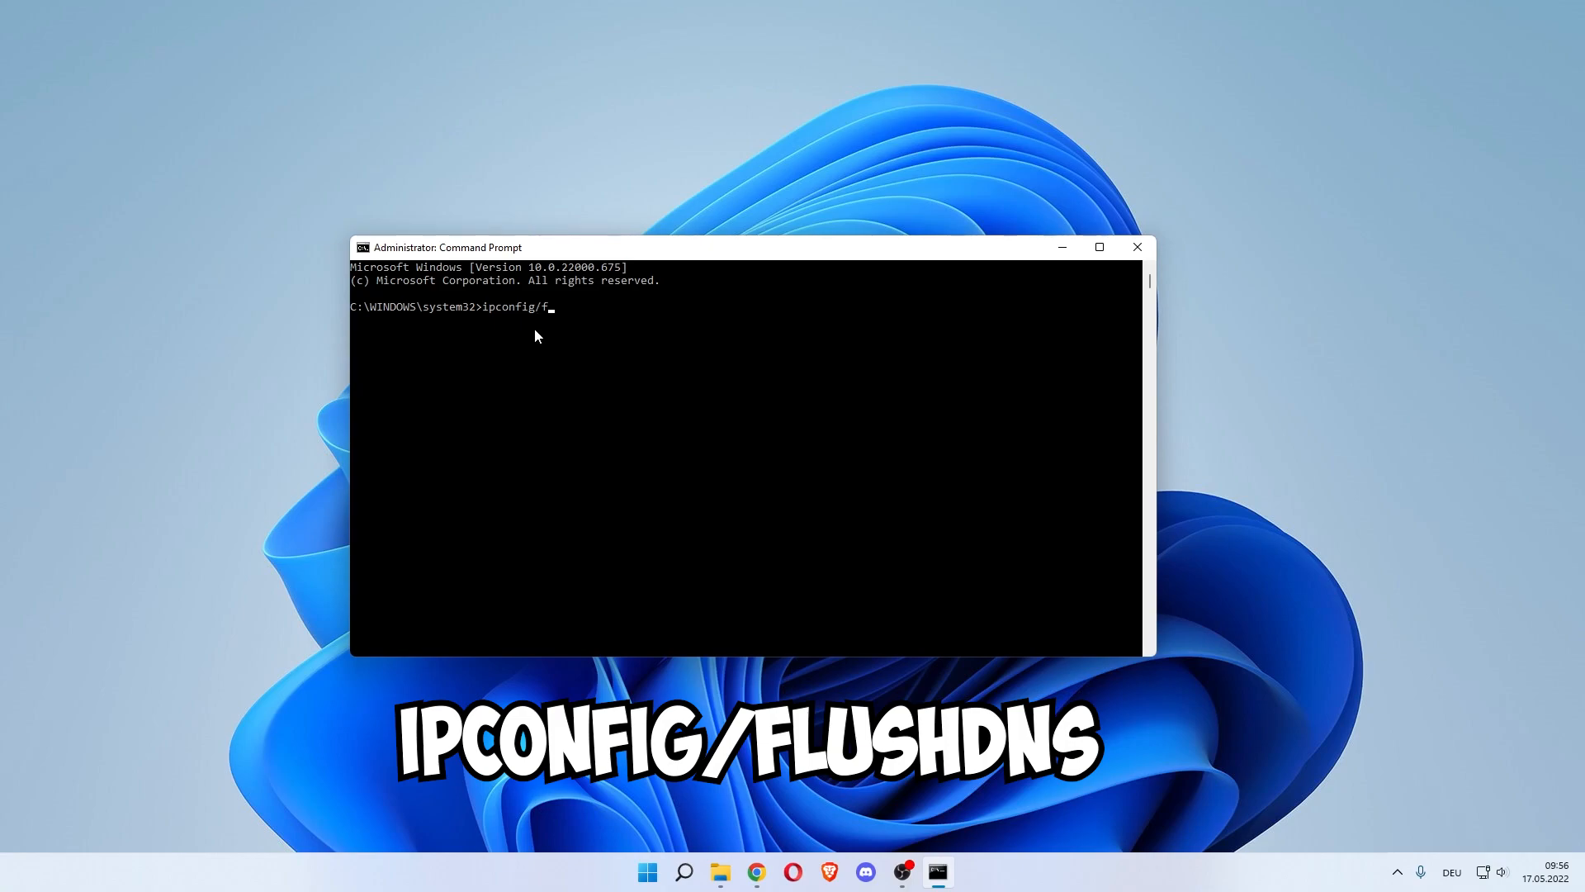
type("lush")
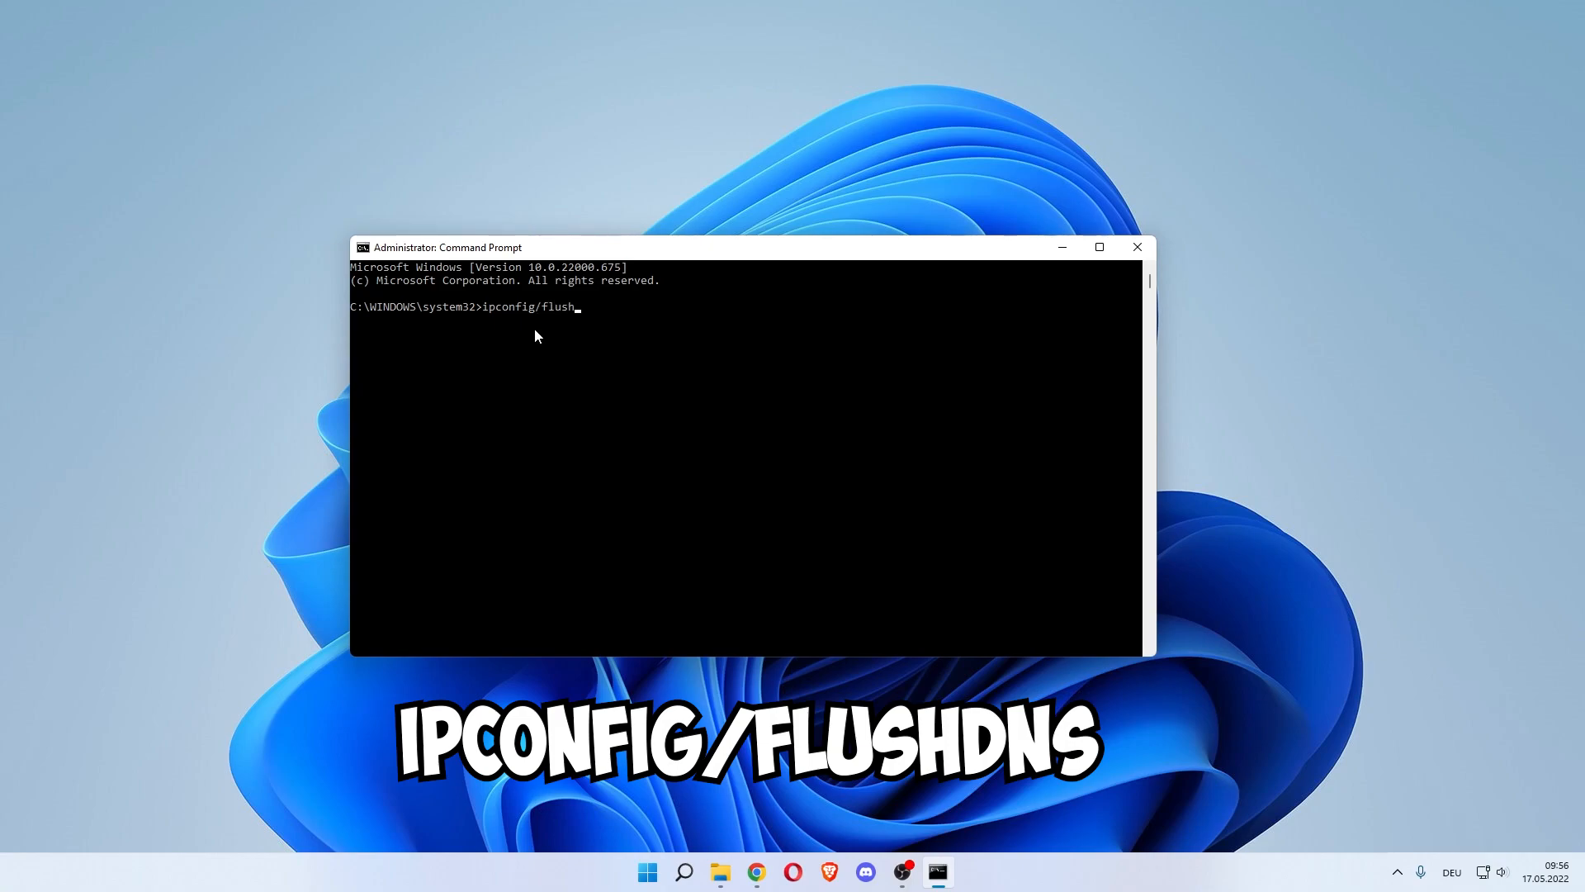
key("Enter")
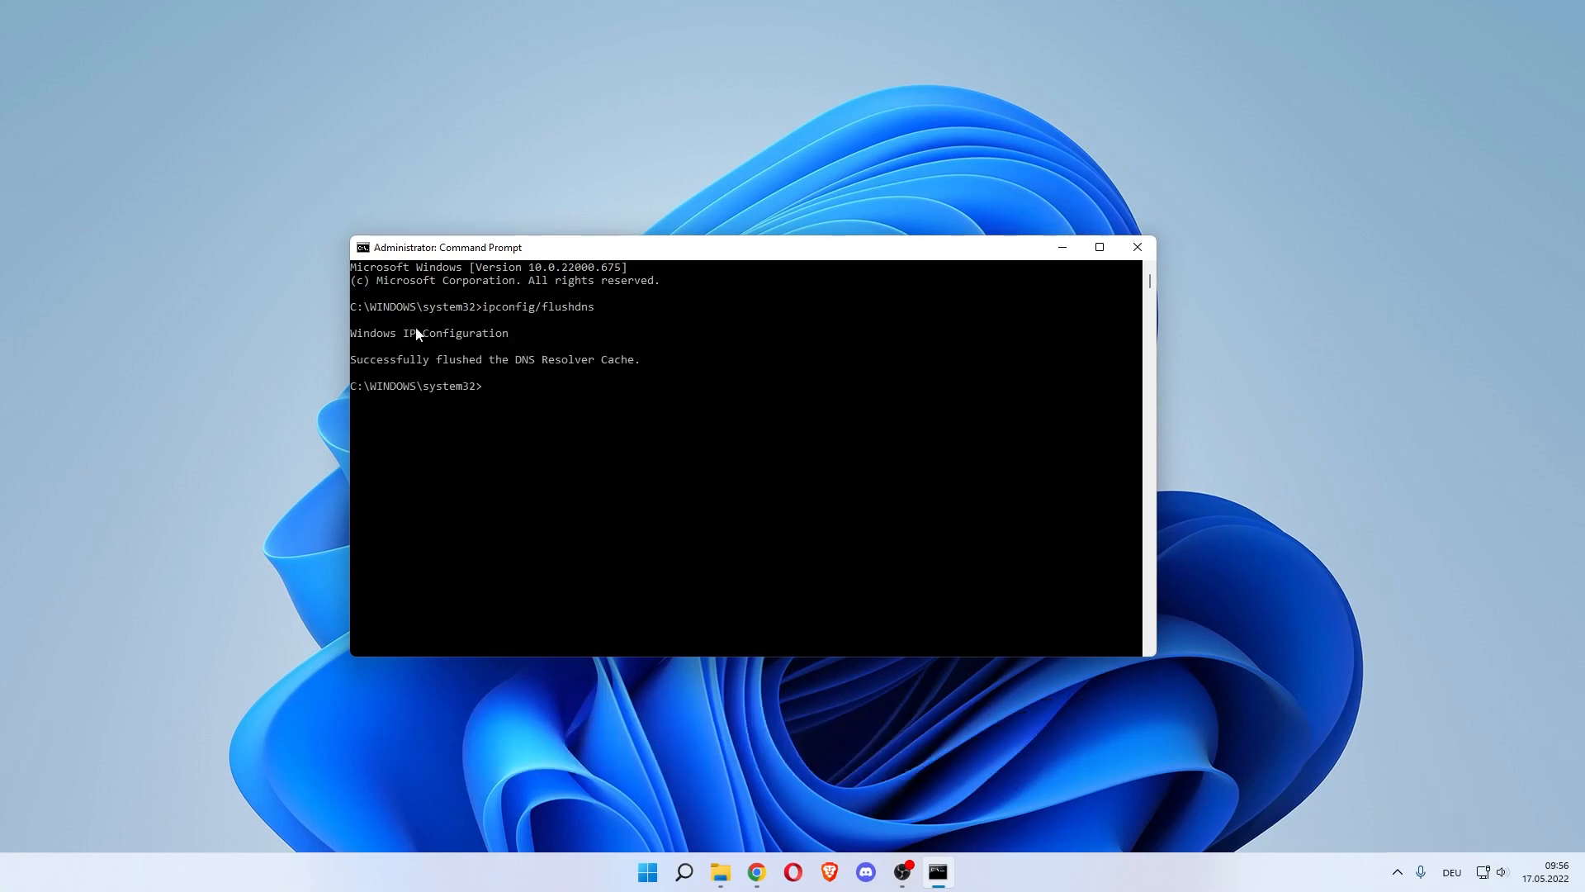
mouse_move(582, 382)
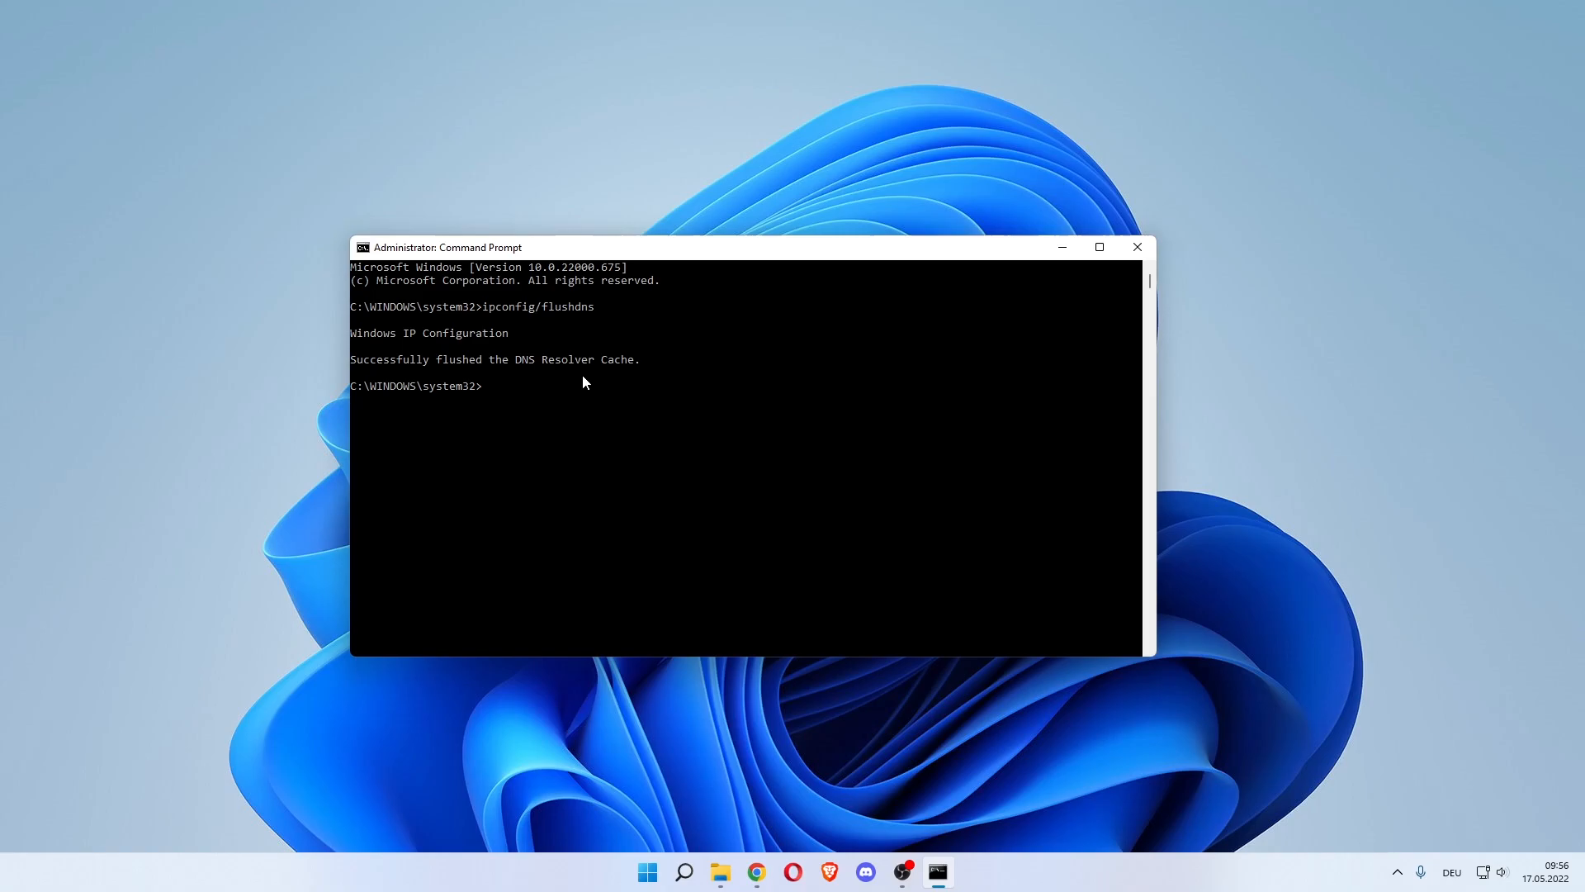
mouse_move(212, 327)
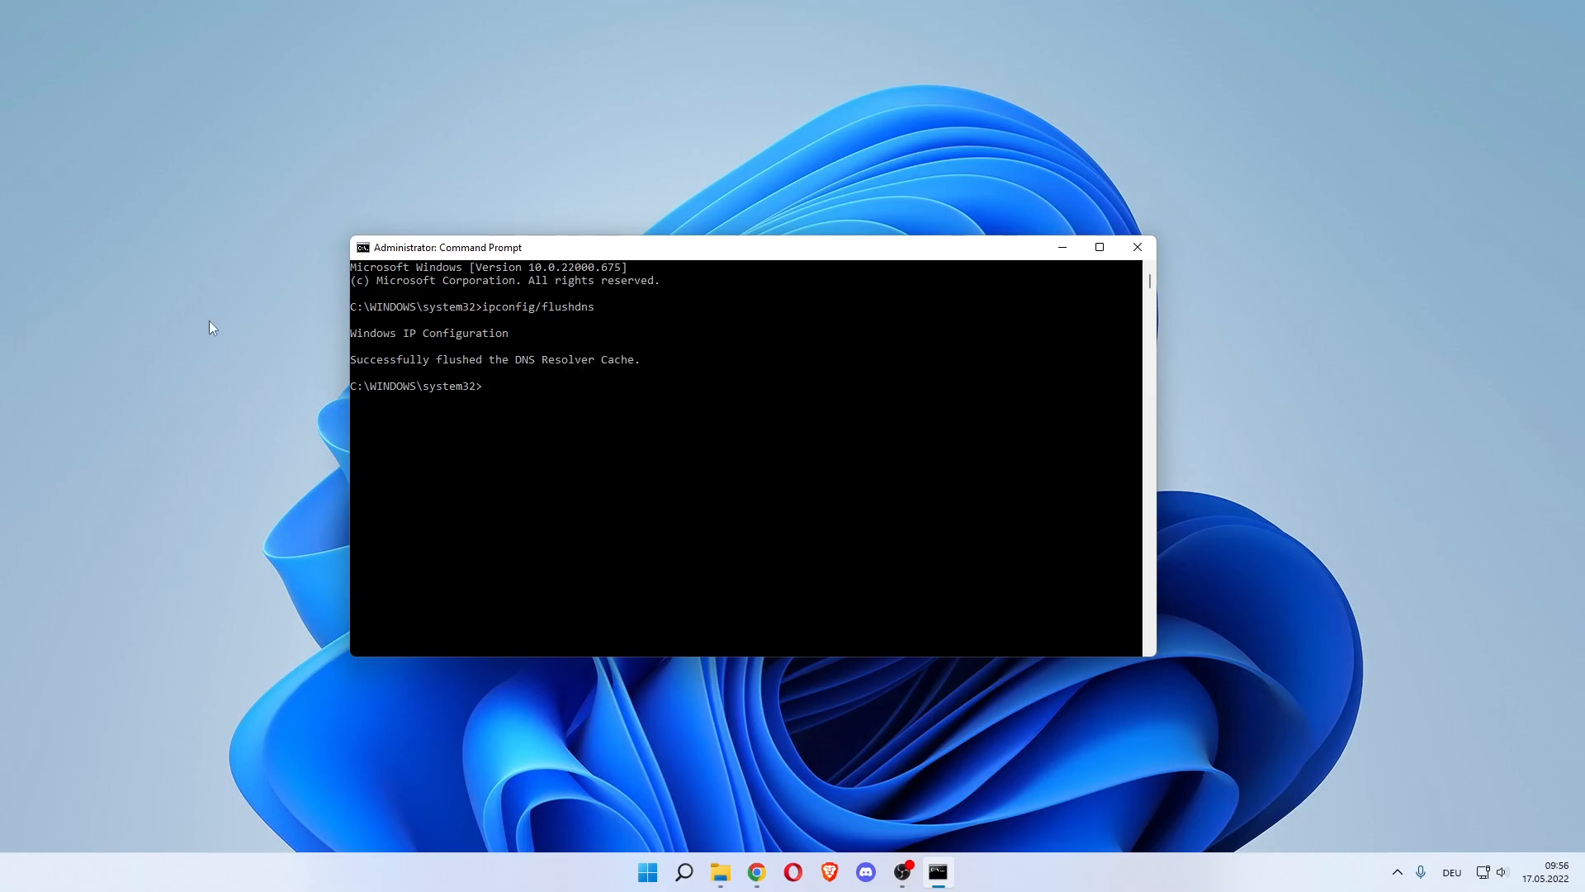
- Run netsh winsock reset, then close the administrator Command Prompt
type("netsh")
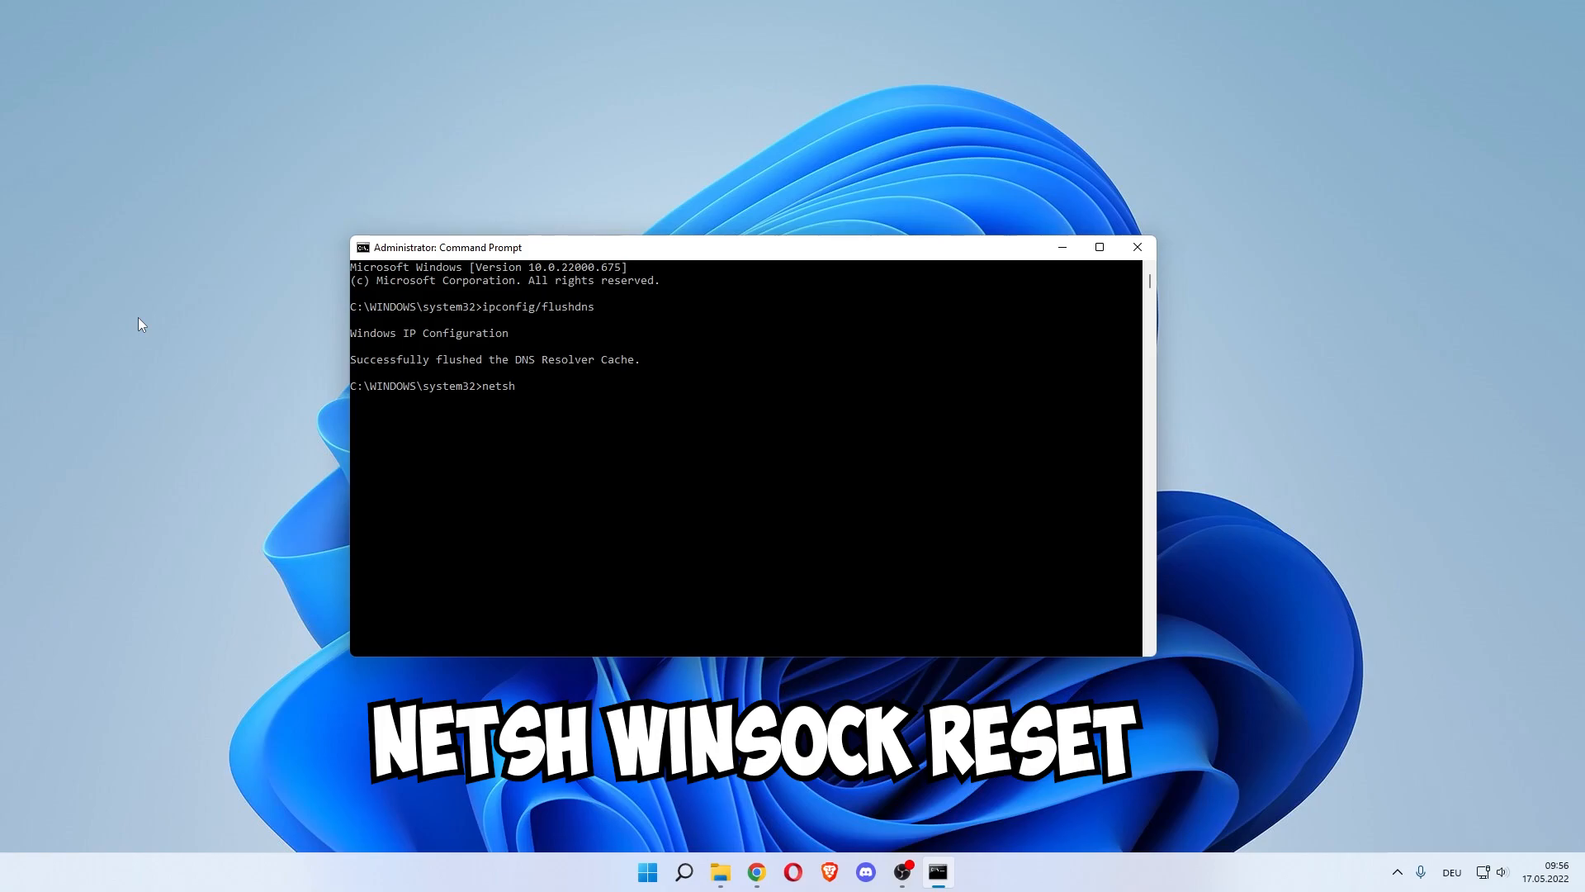
type("winsock")
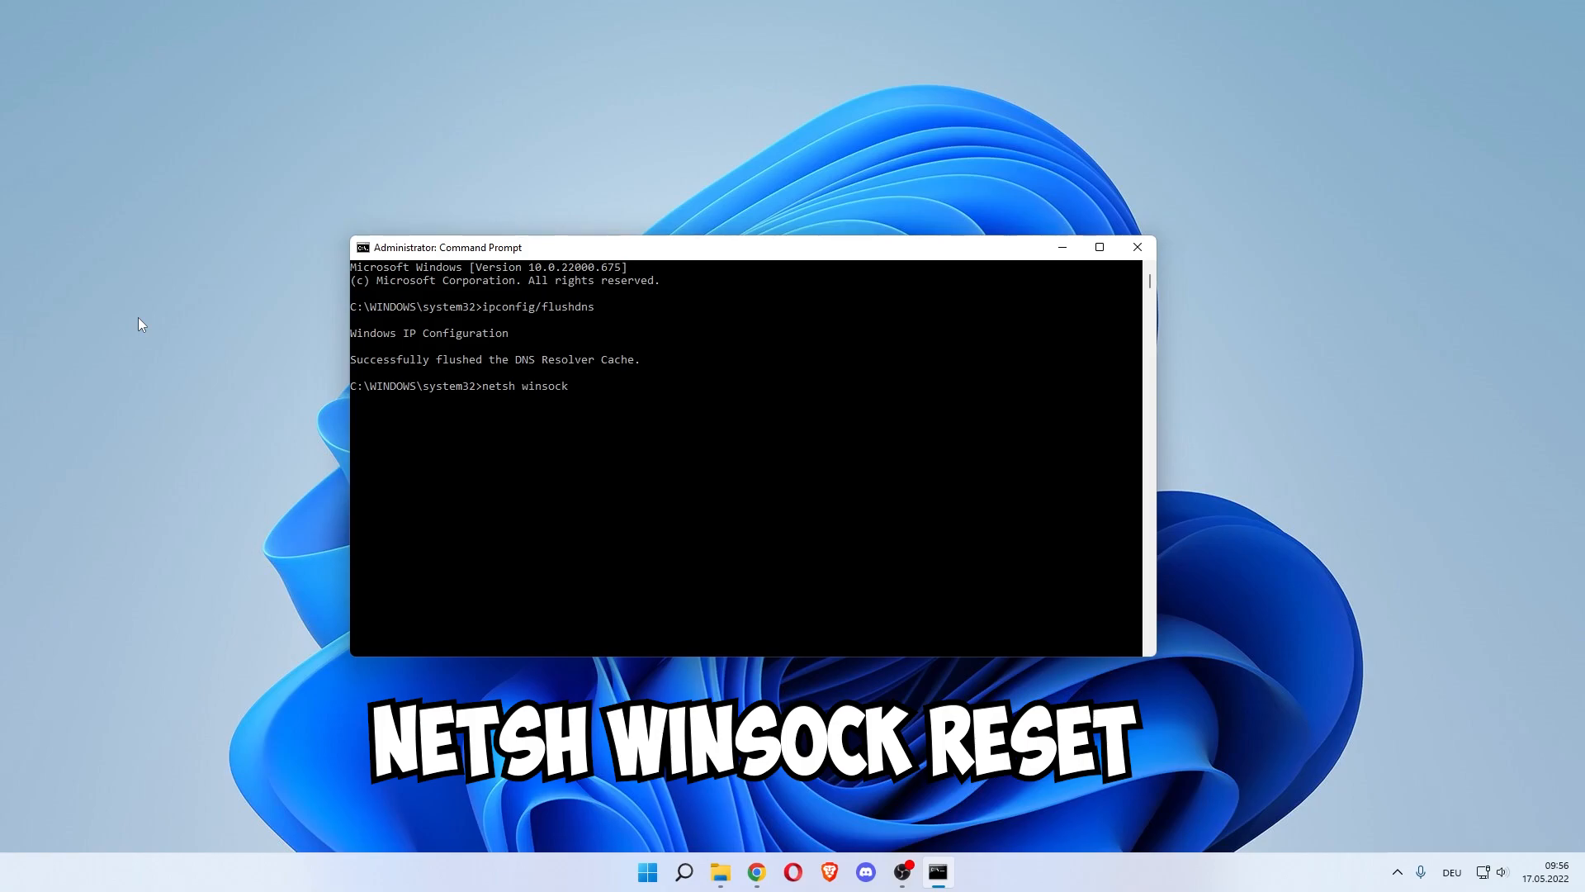
type("rese")
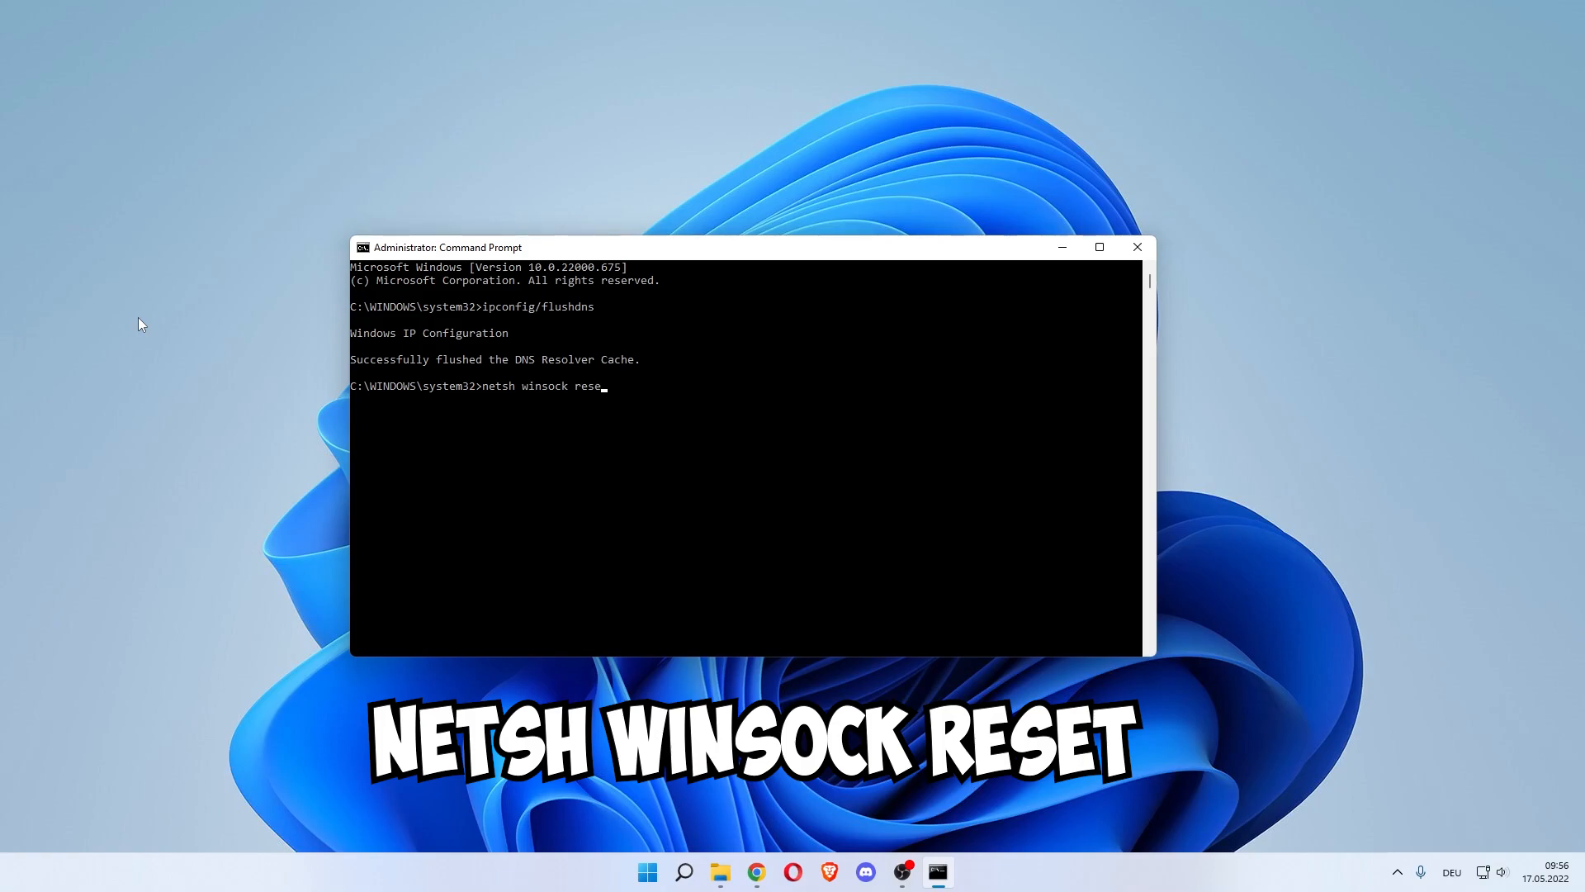
key("Enter")
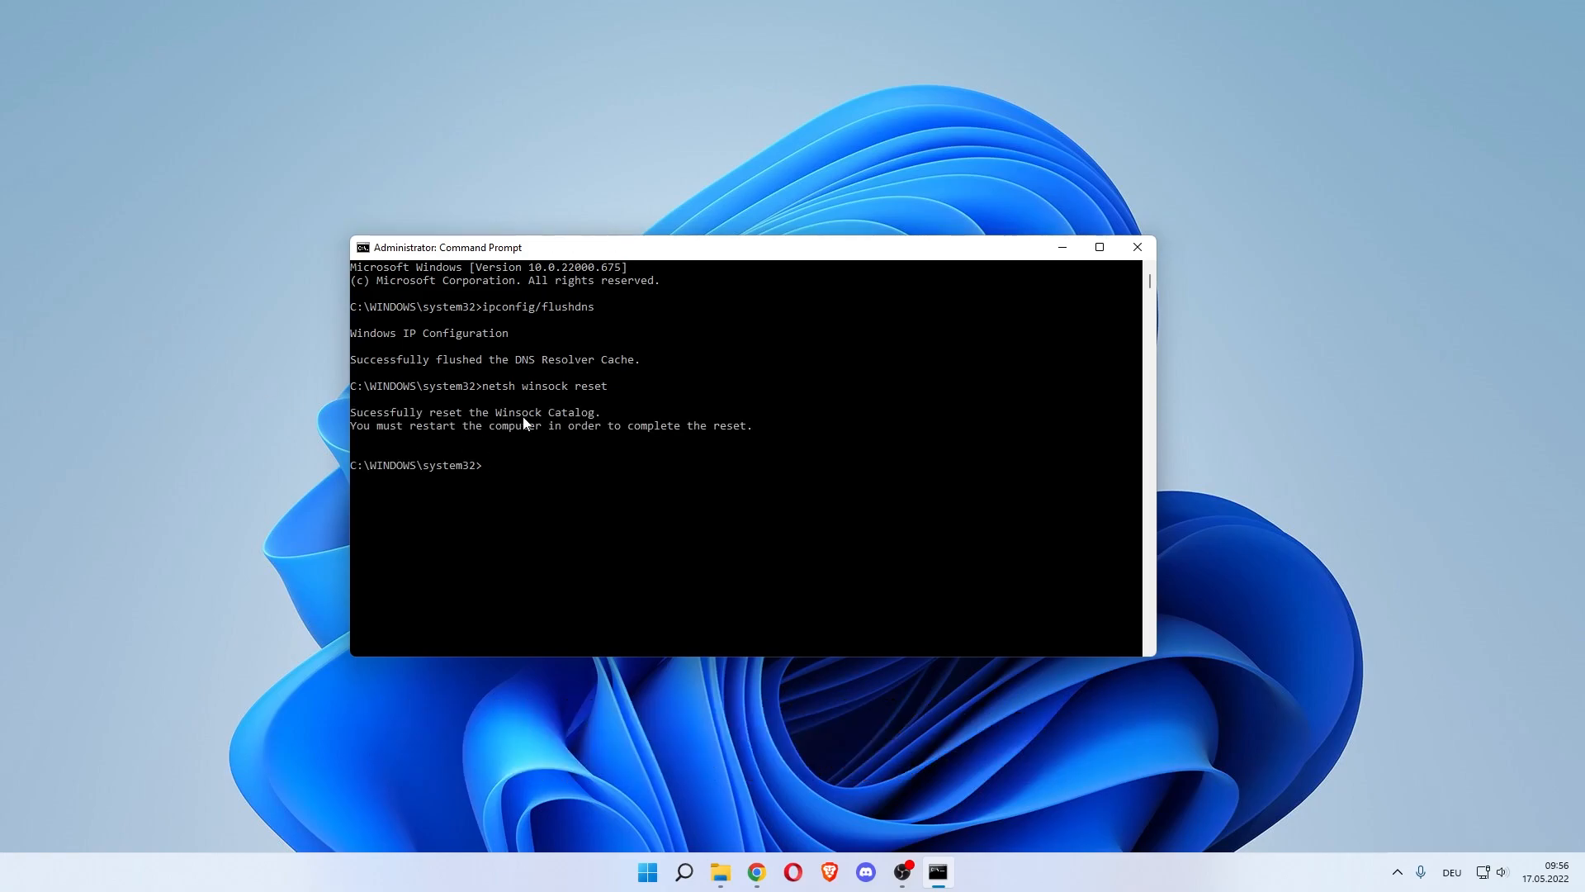
mouse_move(666, 445)
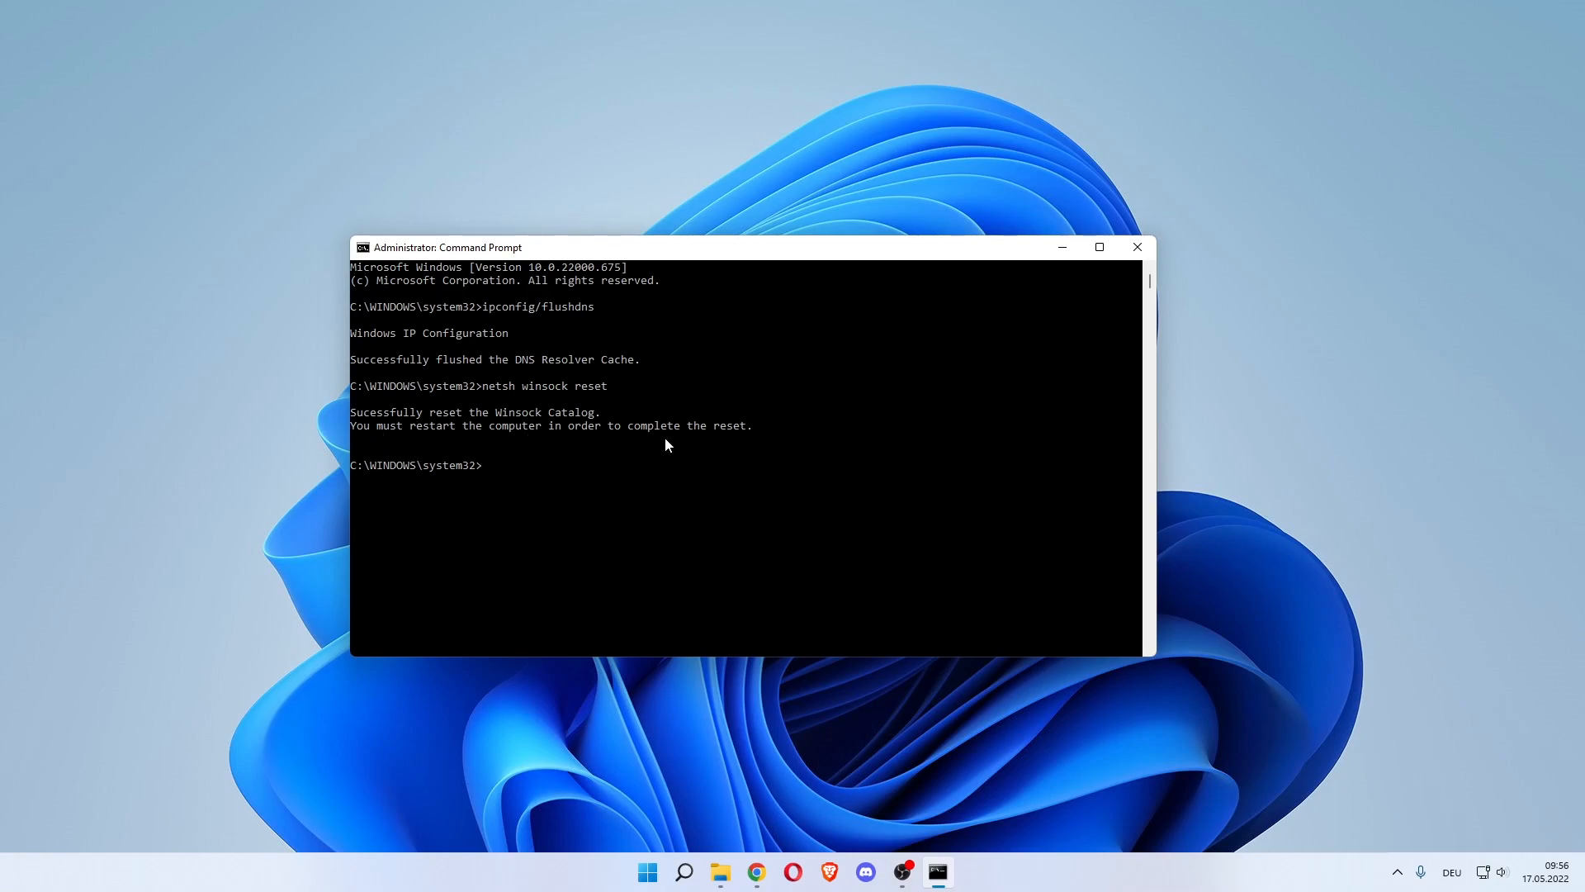
mouse_move(1136, 247)
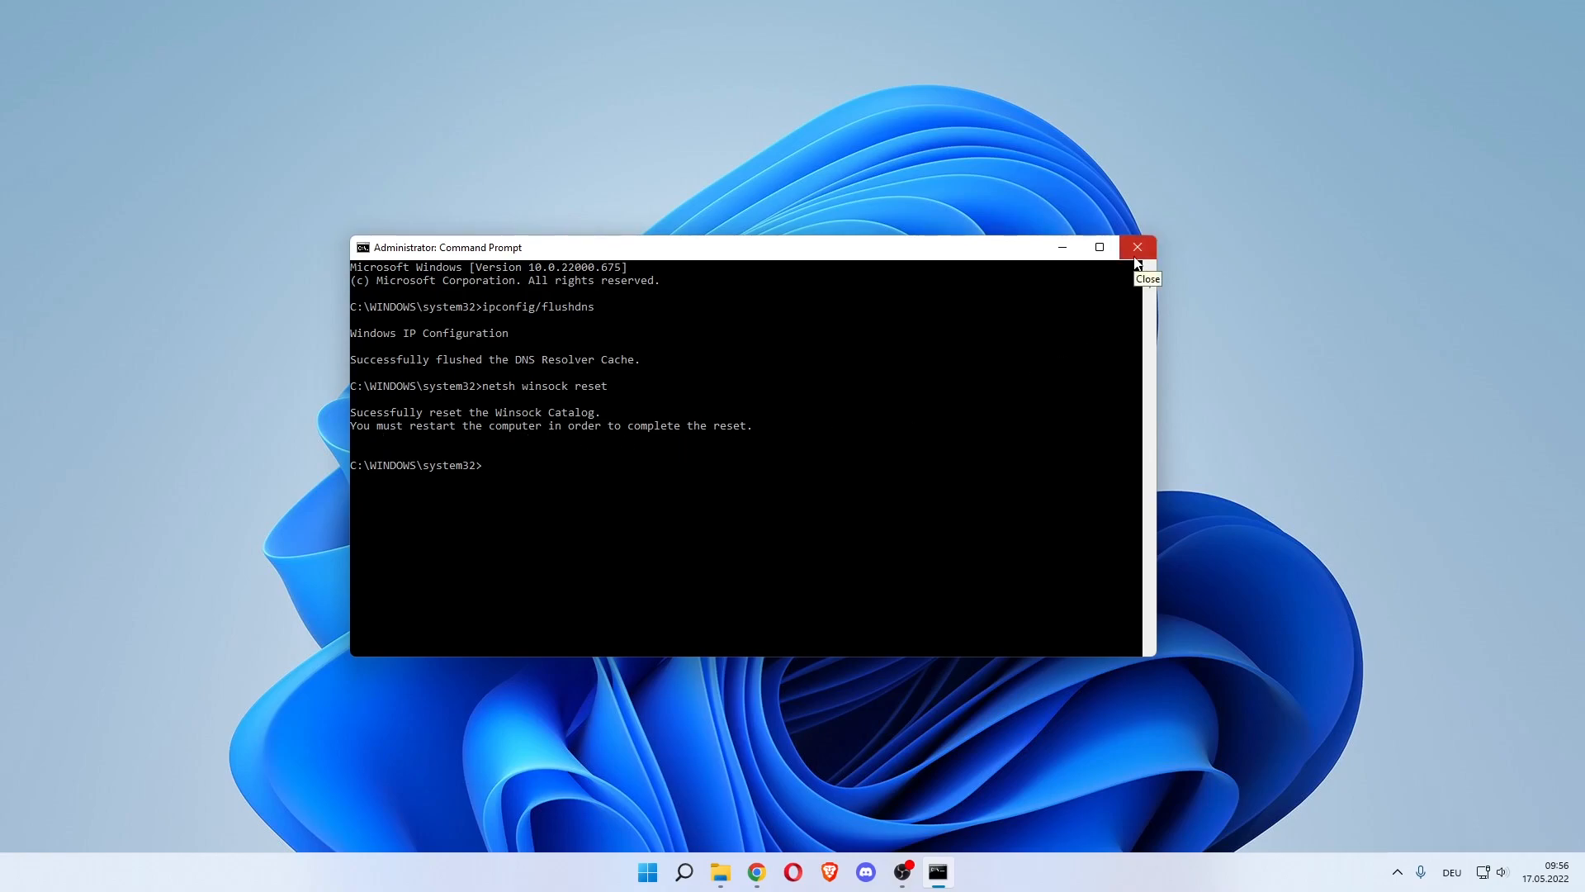
left_click(1138, 247)
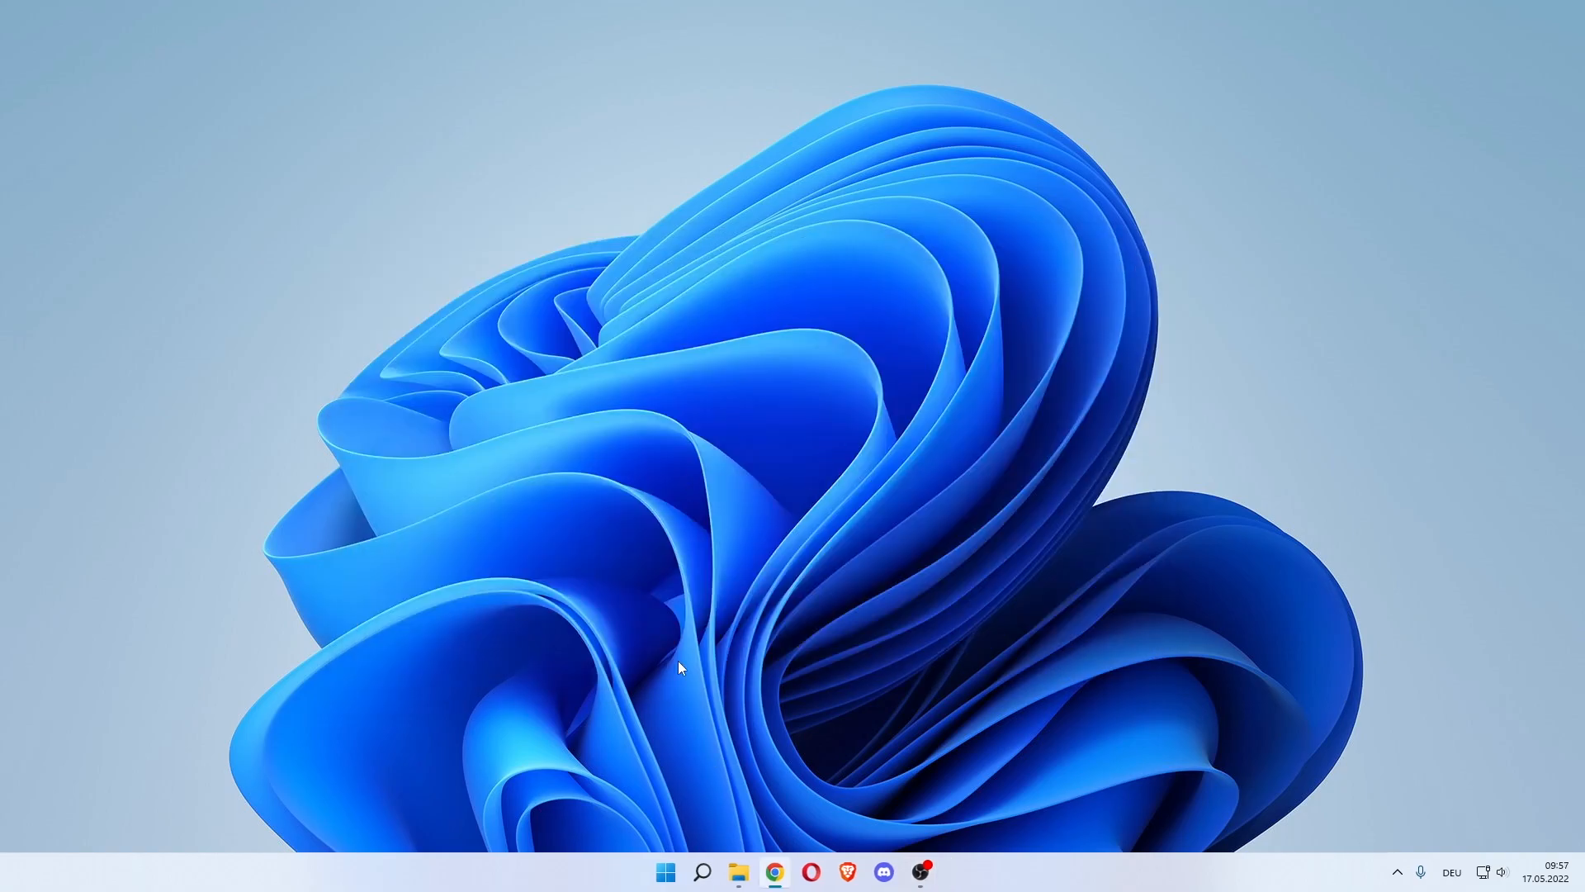
- Search for 'control panel' and launch Control Panel
left_click(702, 870)
type("control")
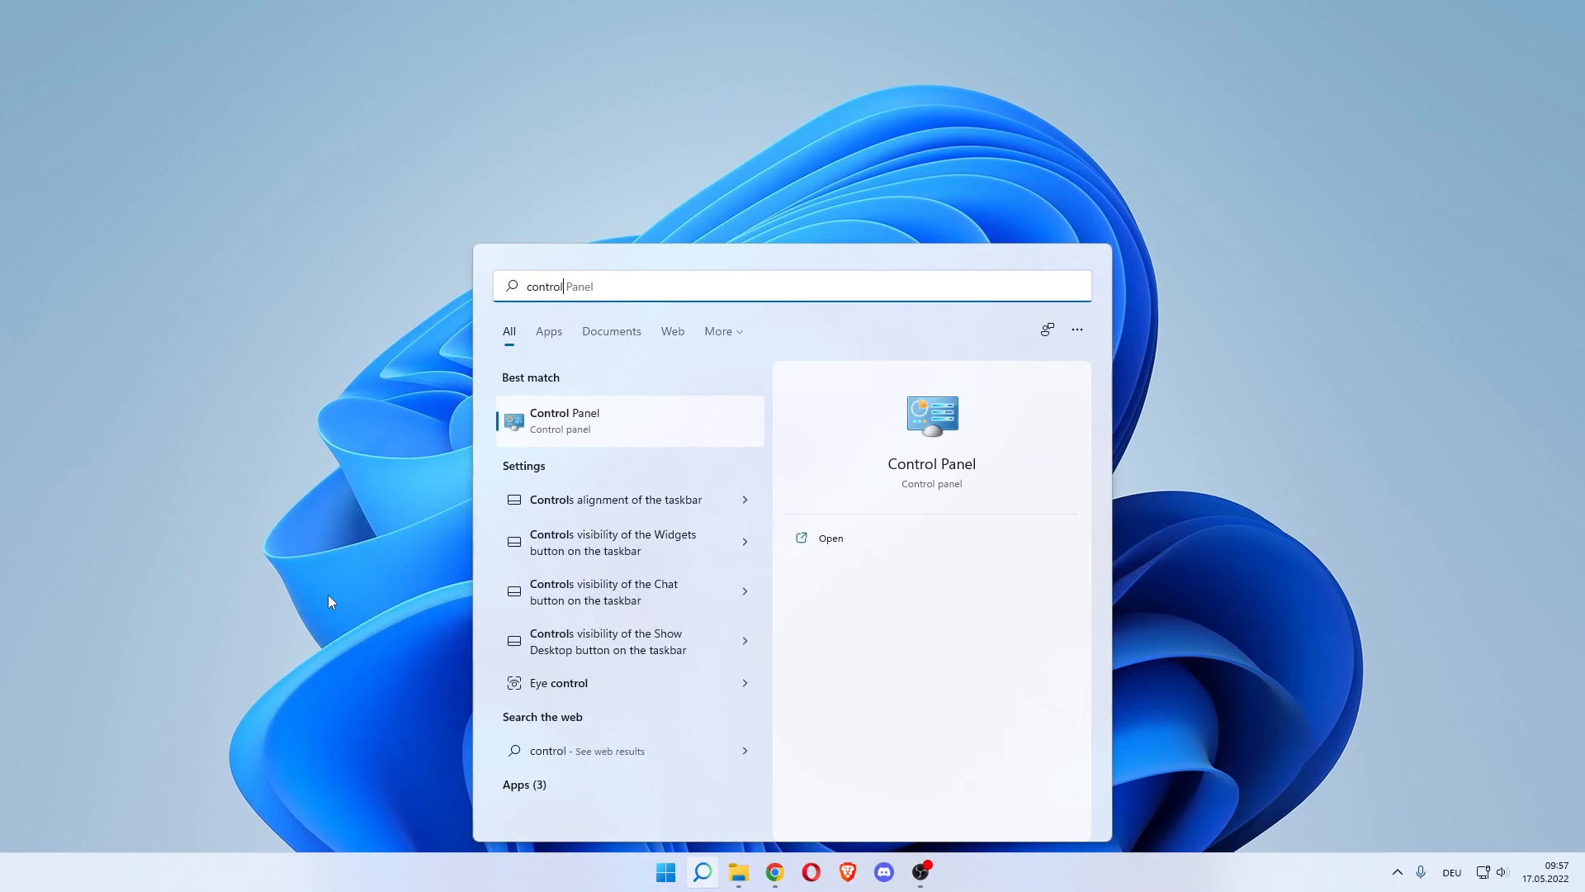
type("panel")
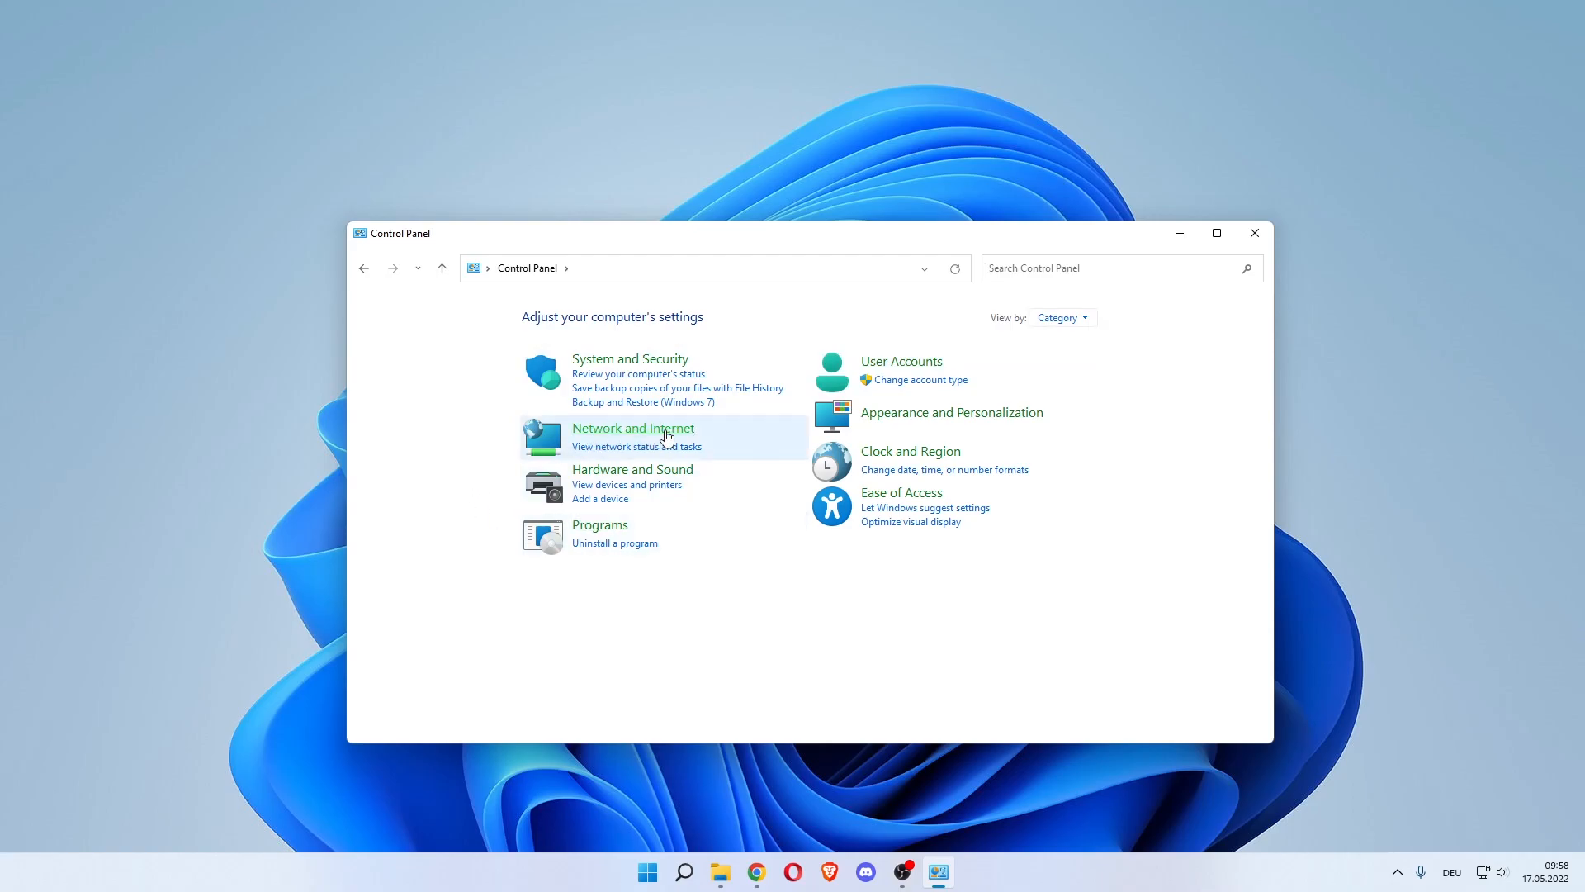
- Navigate Network and Internet to the Network and Sharing Center's adapter list
left_click(632, 427)
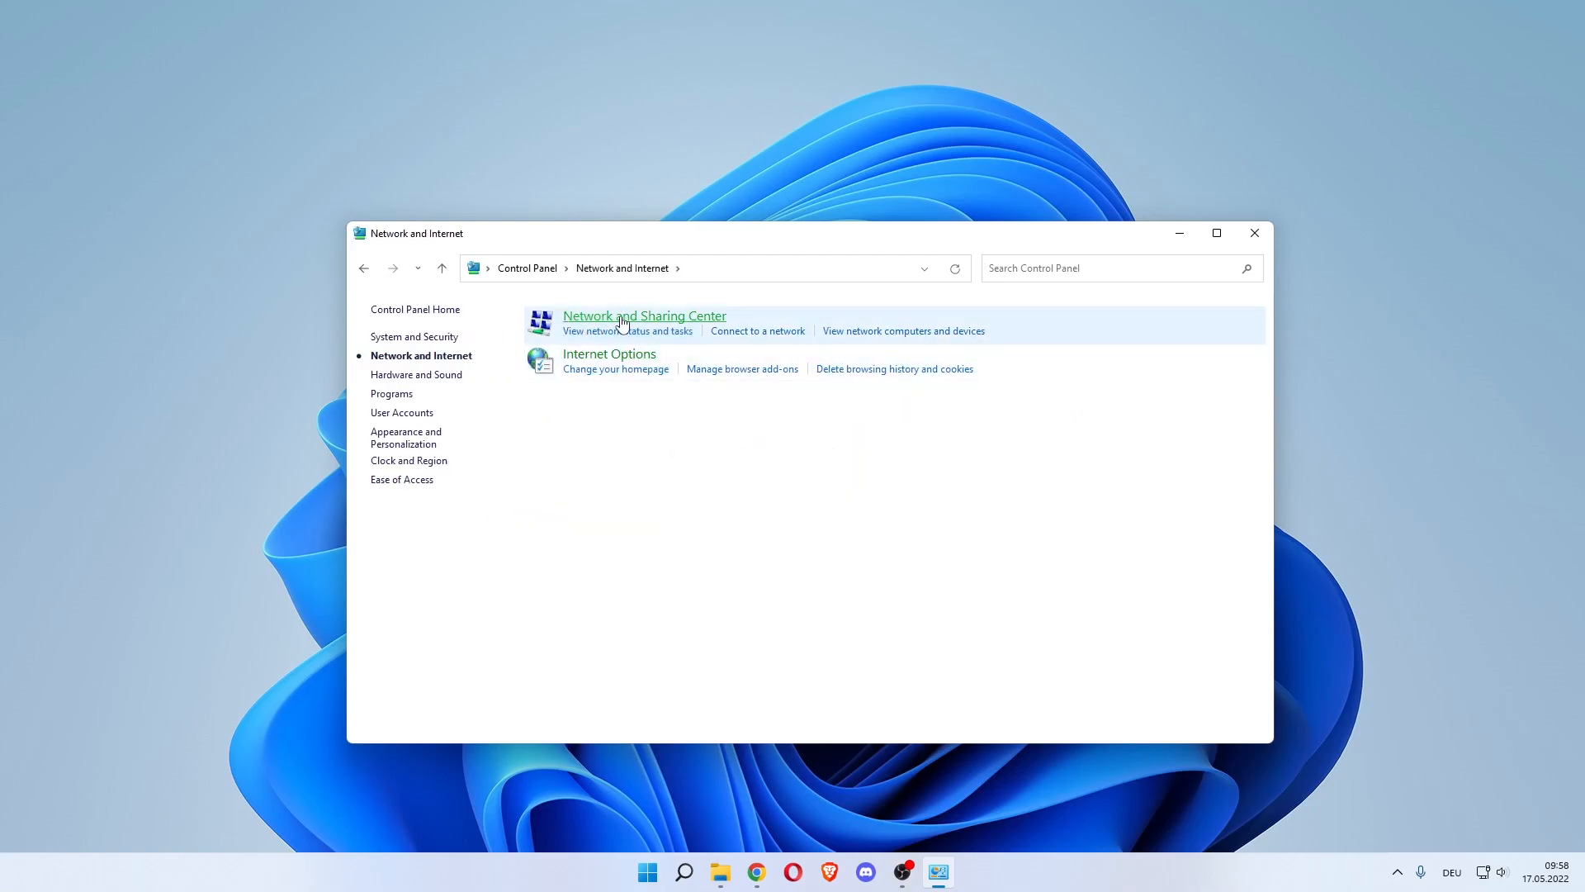
left_click(644, 316)
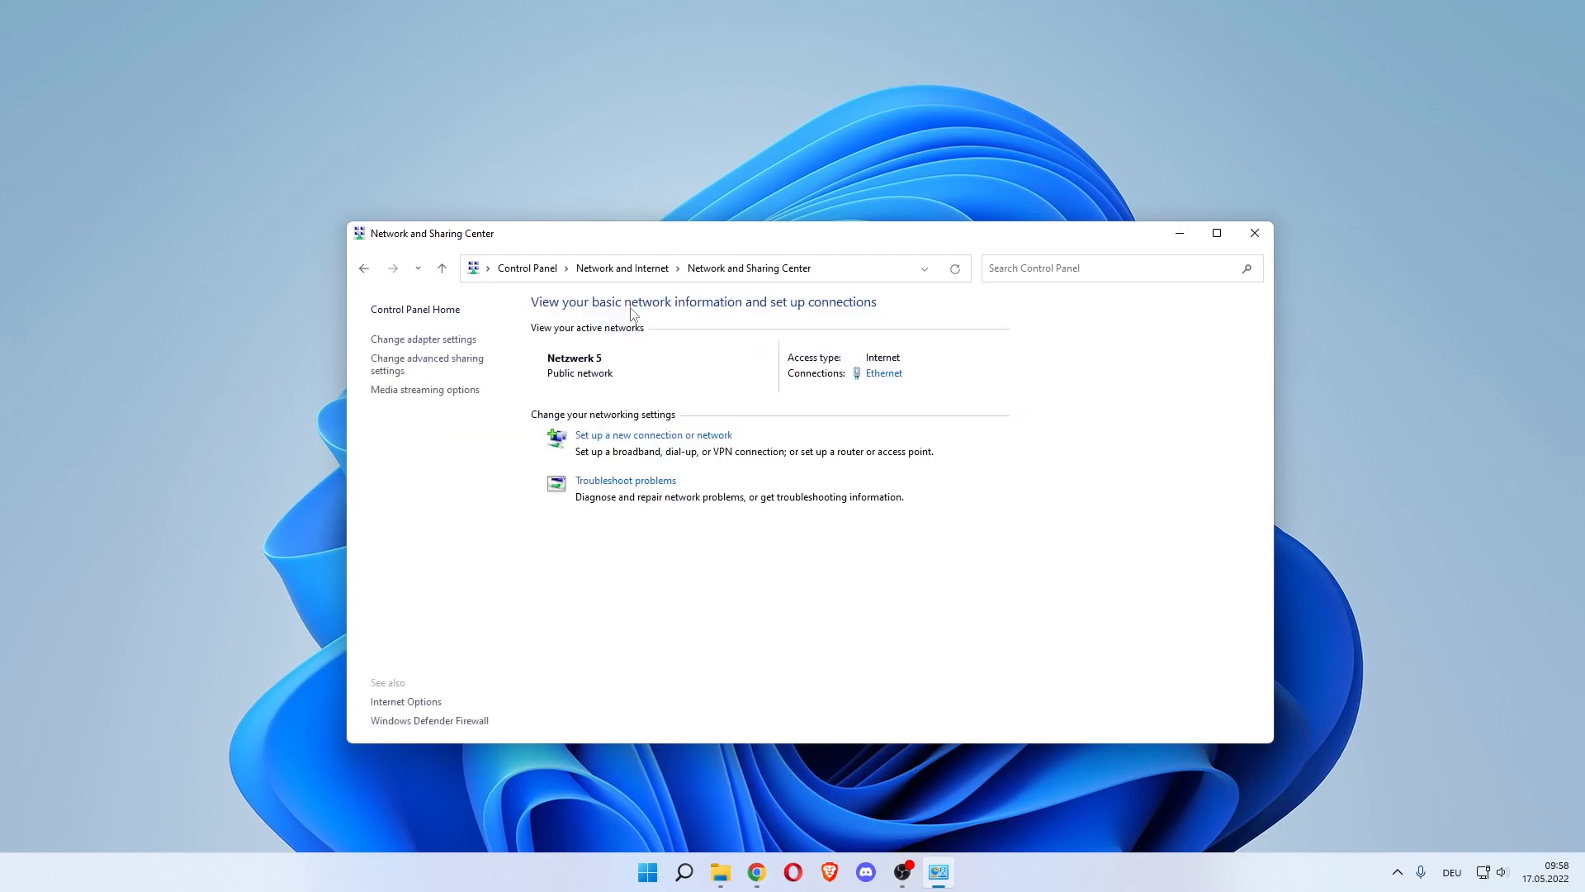
mouse_move(619, 338)
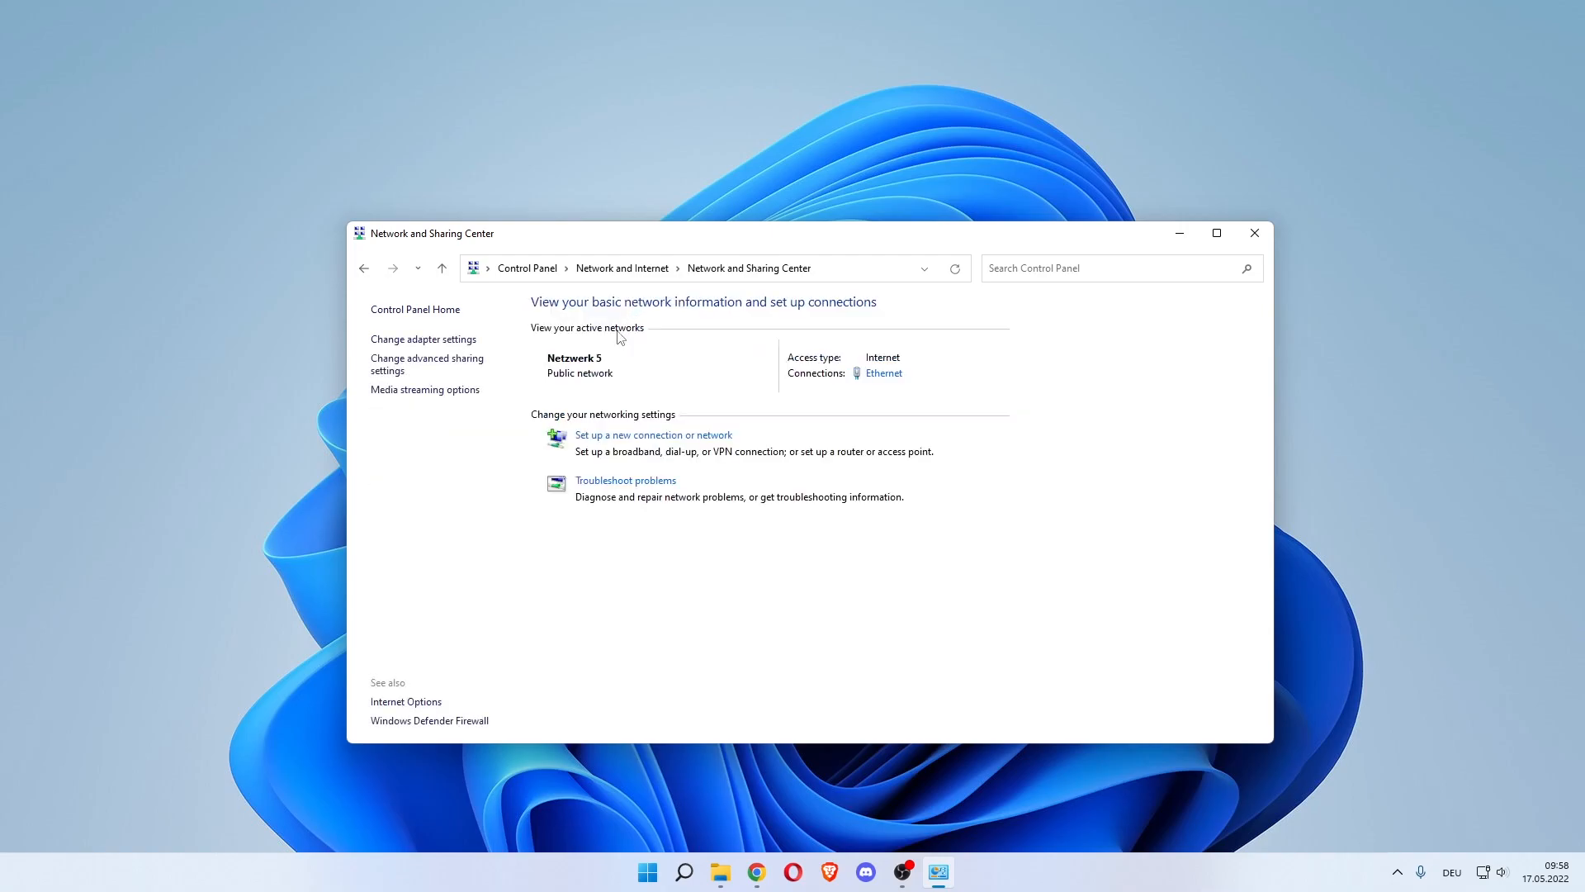
mouse_move(584, 338)
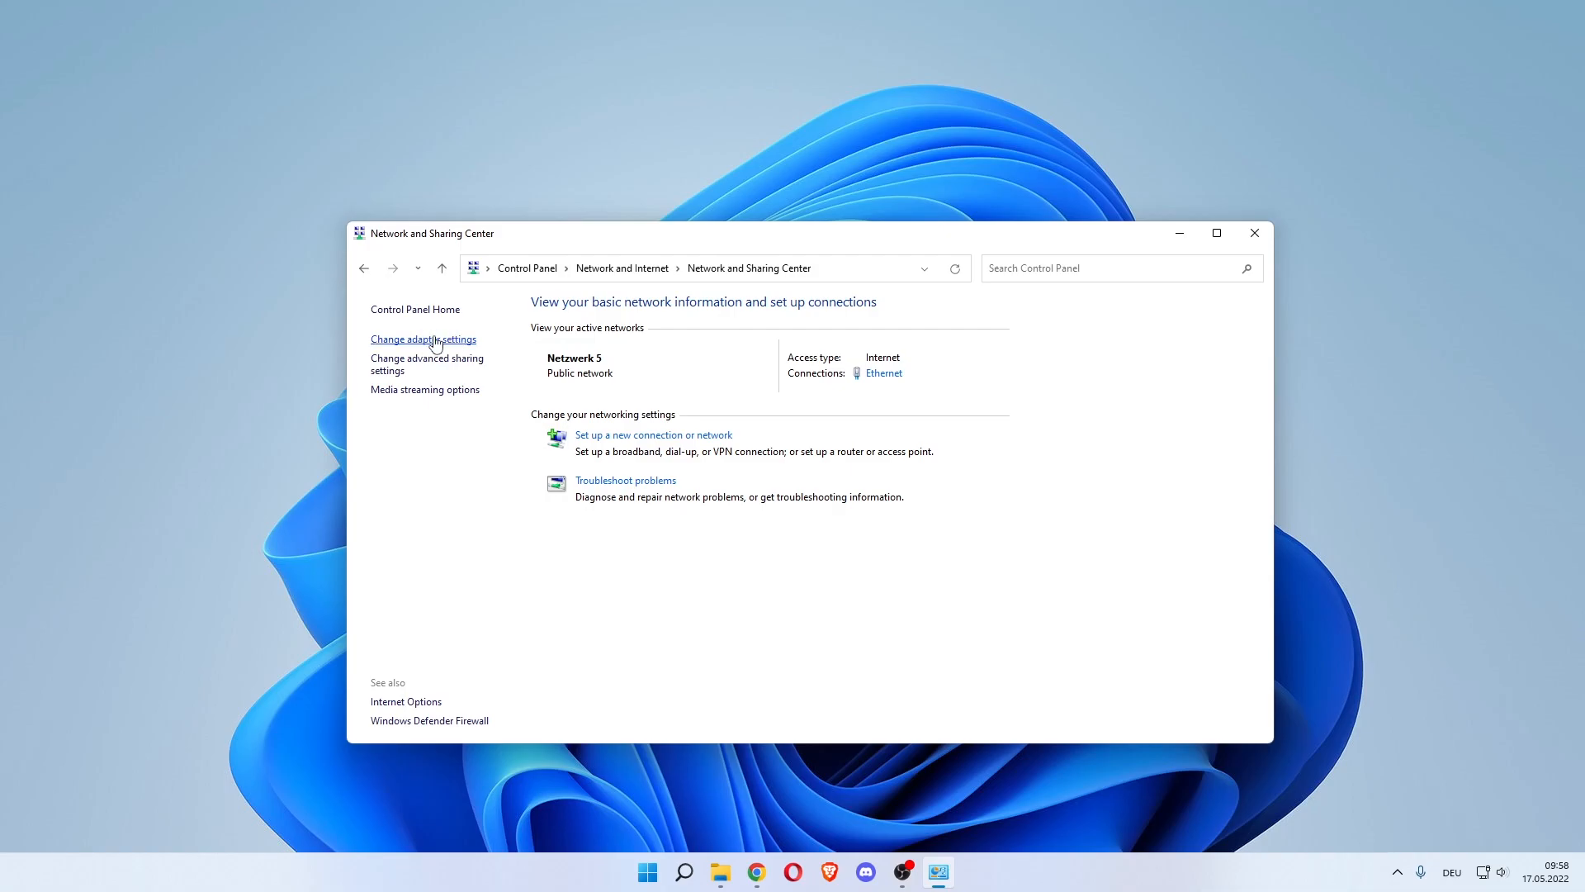
left_click(423, 339)
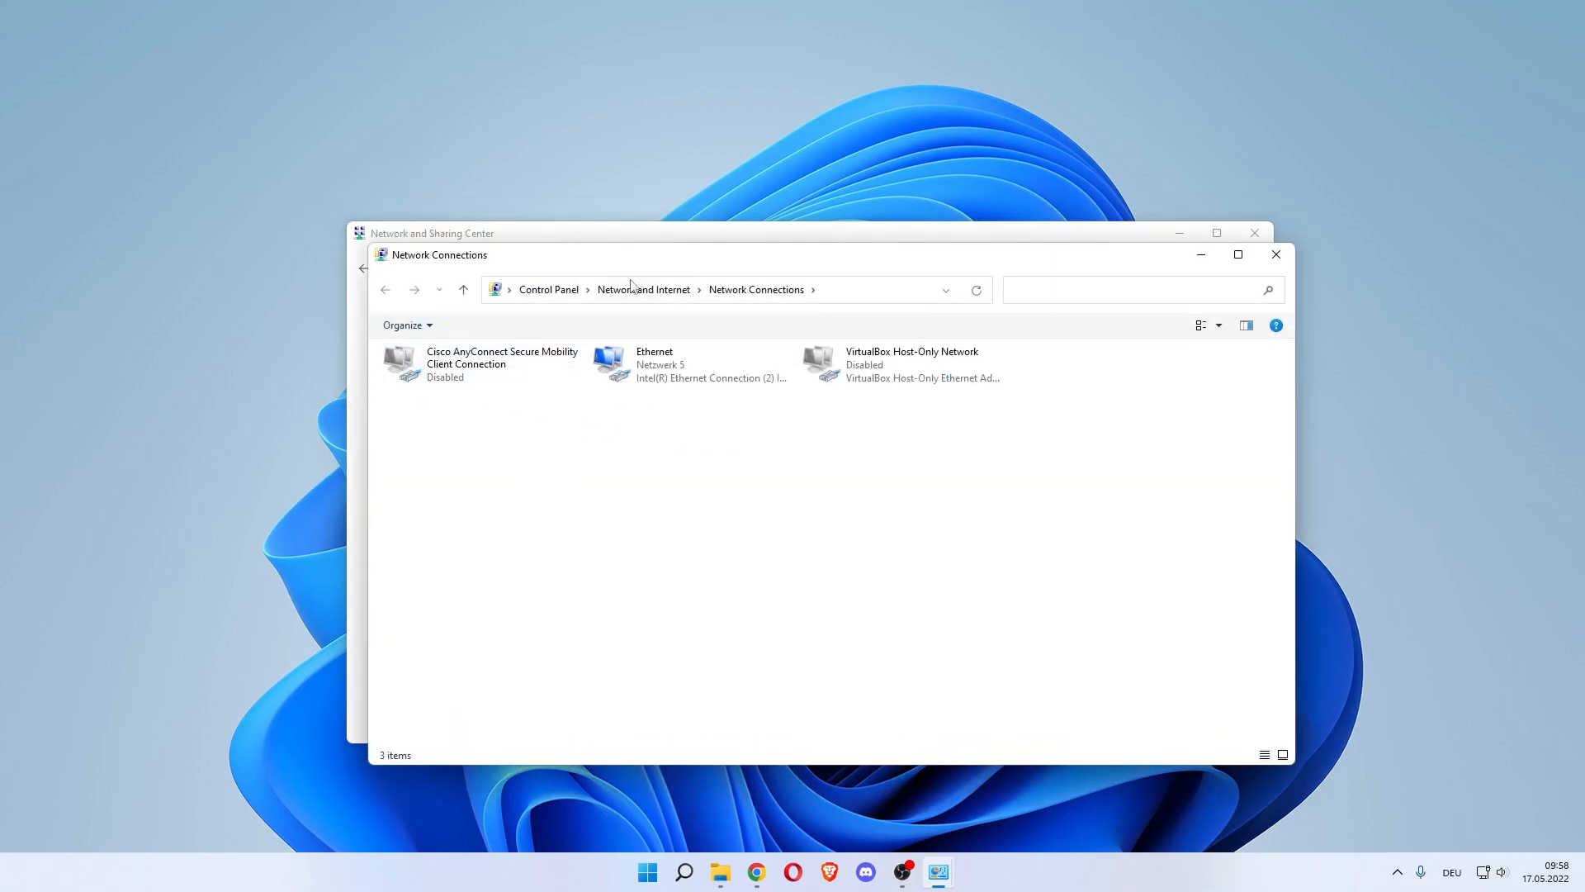
- From Ethernet Properties, bring up the TCP/IPv4 protocol settings
left_click_drag(438, 254, 403, 246)
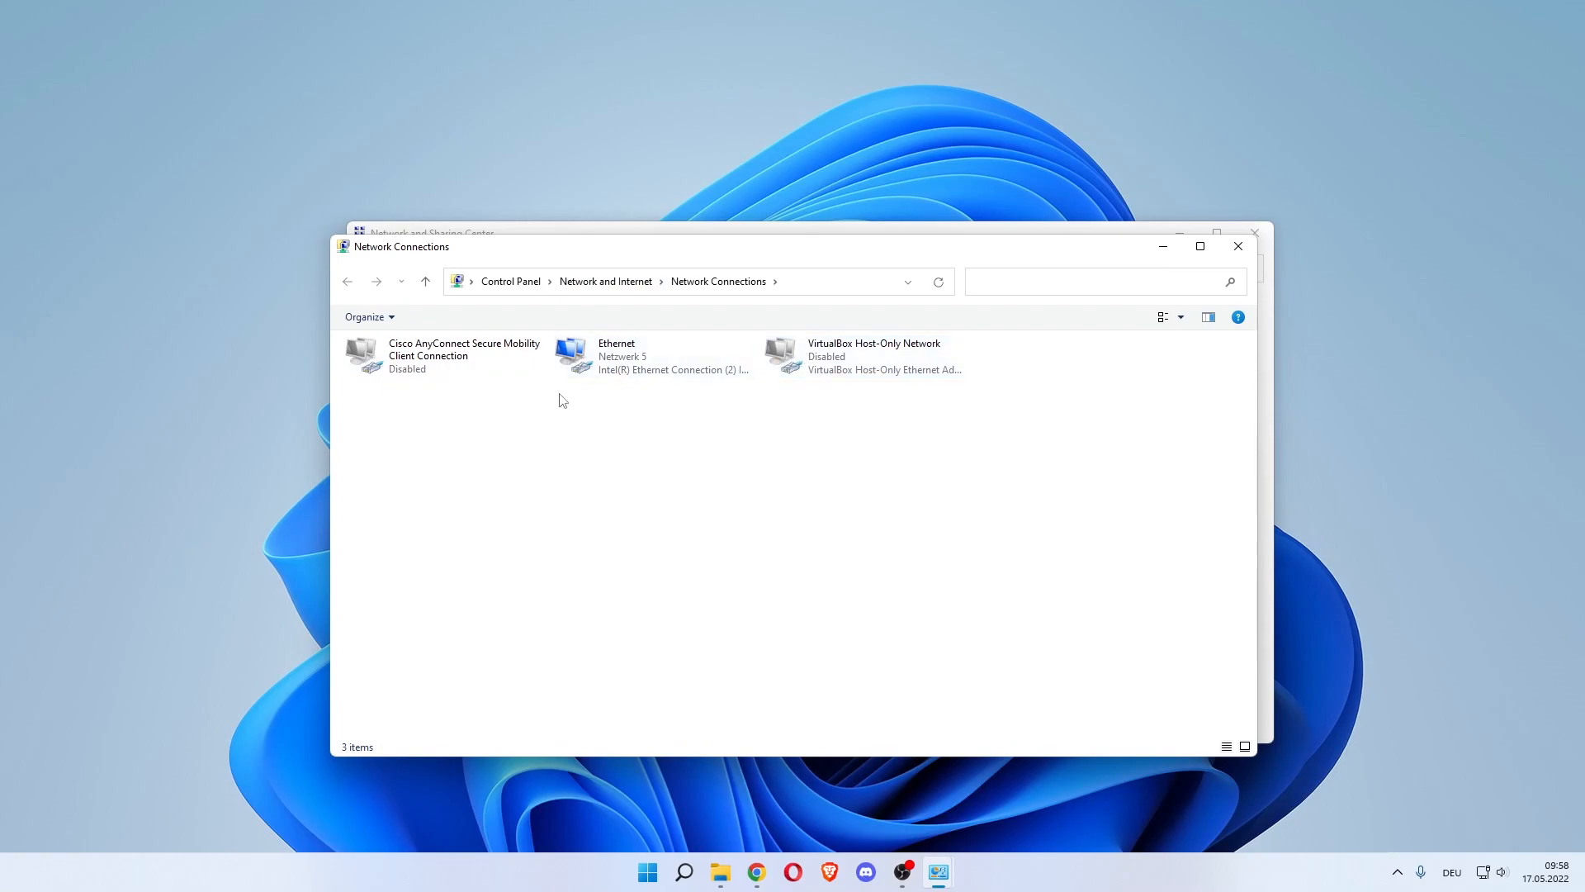
right_click(617, 355)
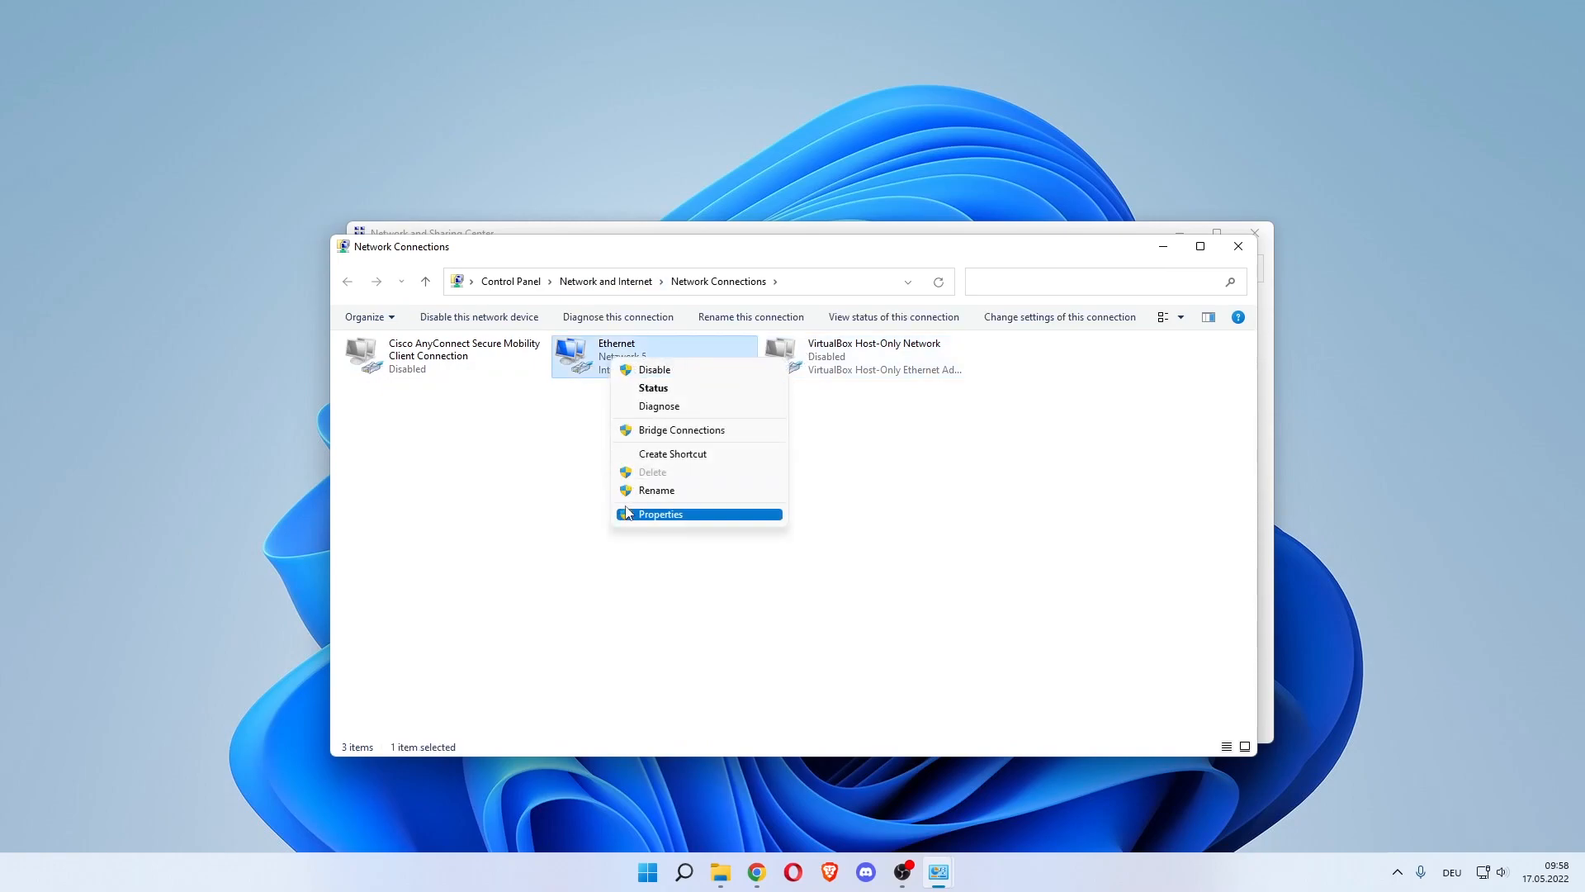
left_click(658, 514)
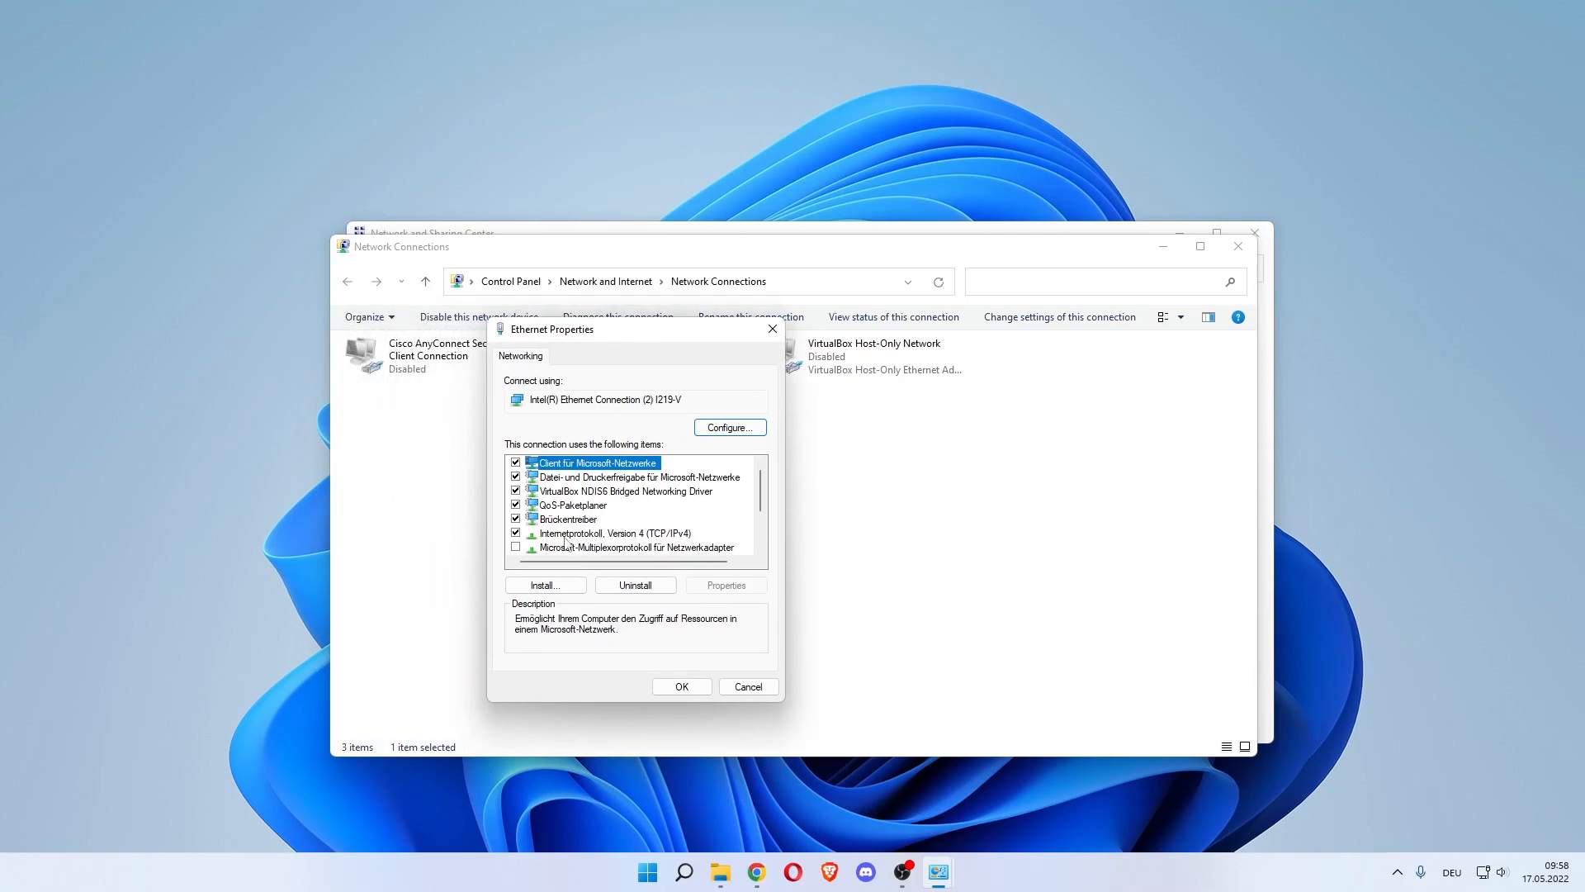
left_click(614, 532)
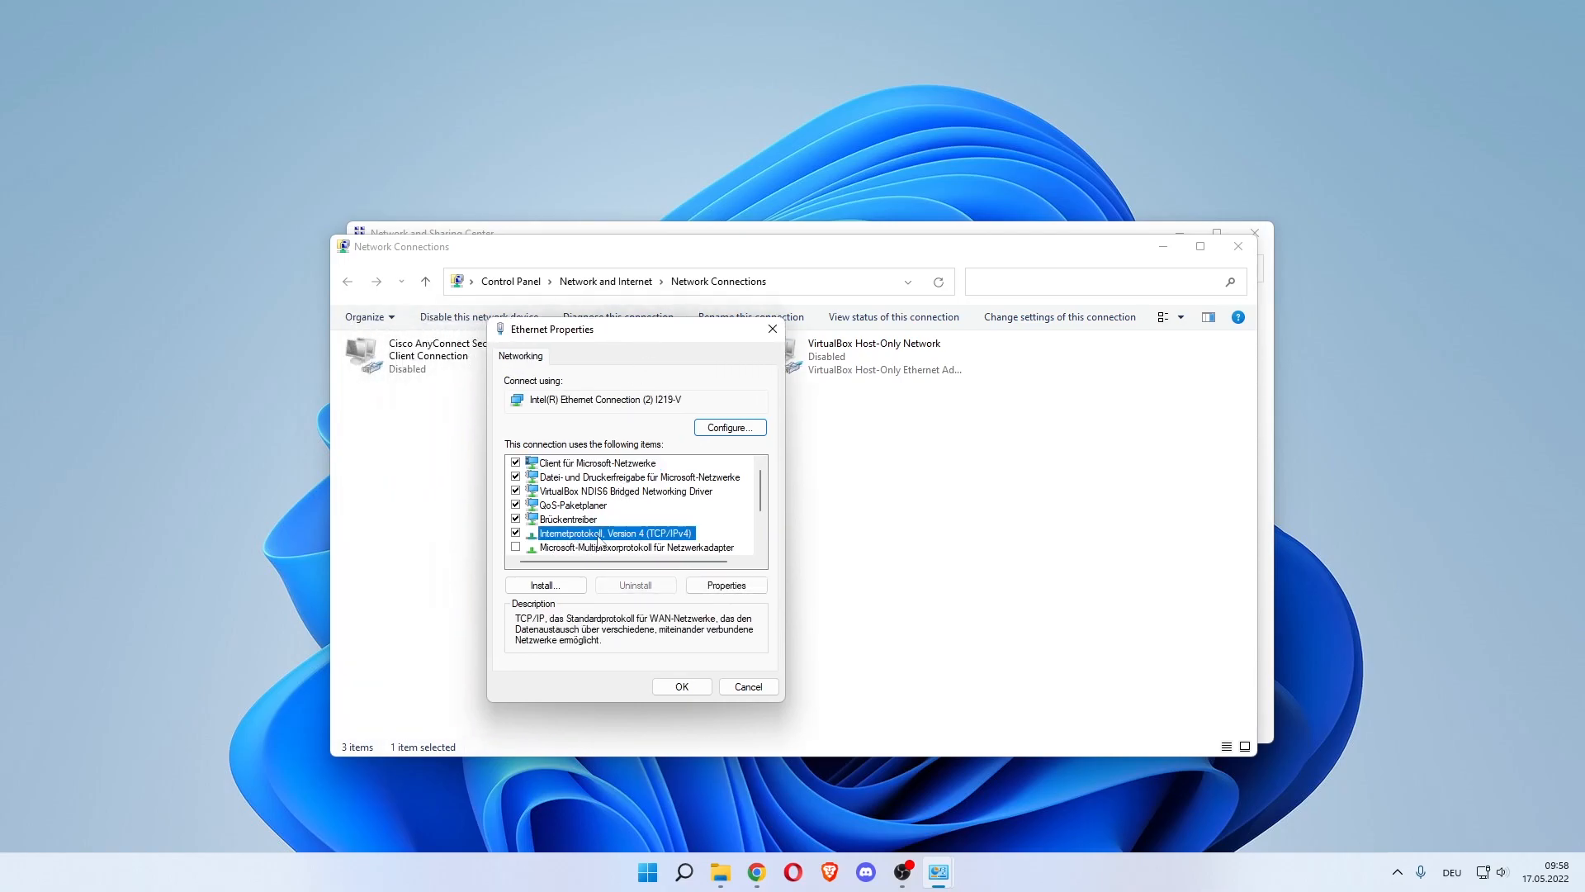
left_click(724, 584)
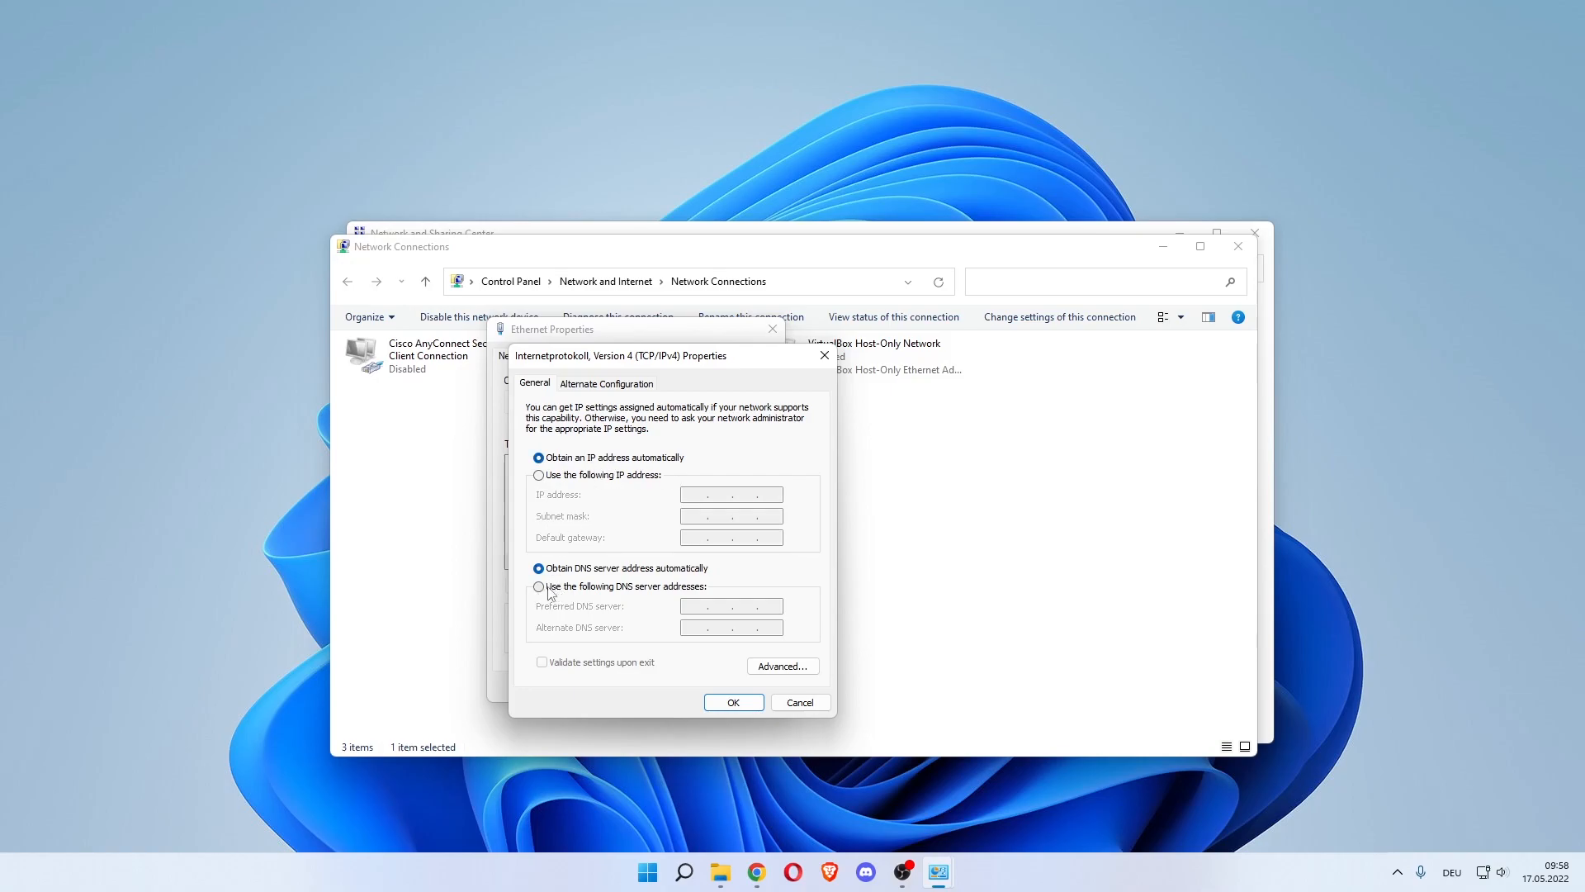
- Enter manual DNS servers 8.8.8.8 preferred and 4.4.4.4 alternate
left_click(539, 586)
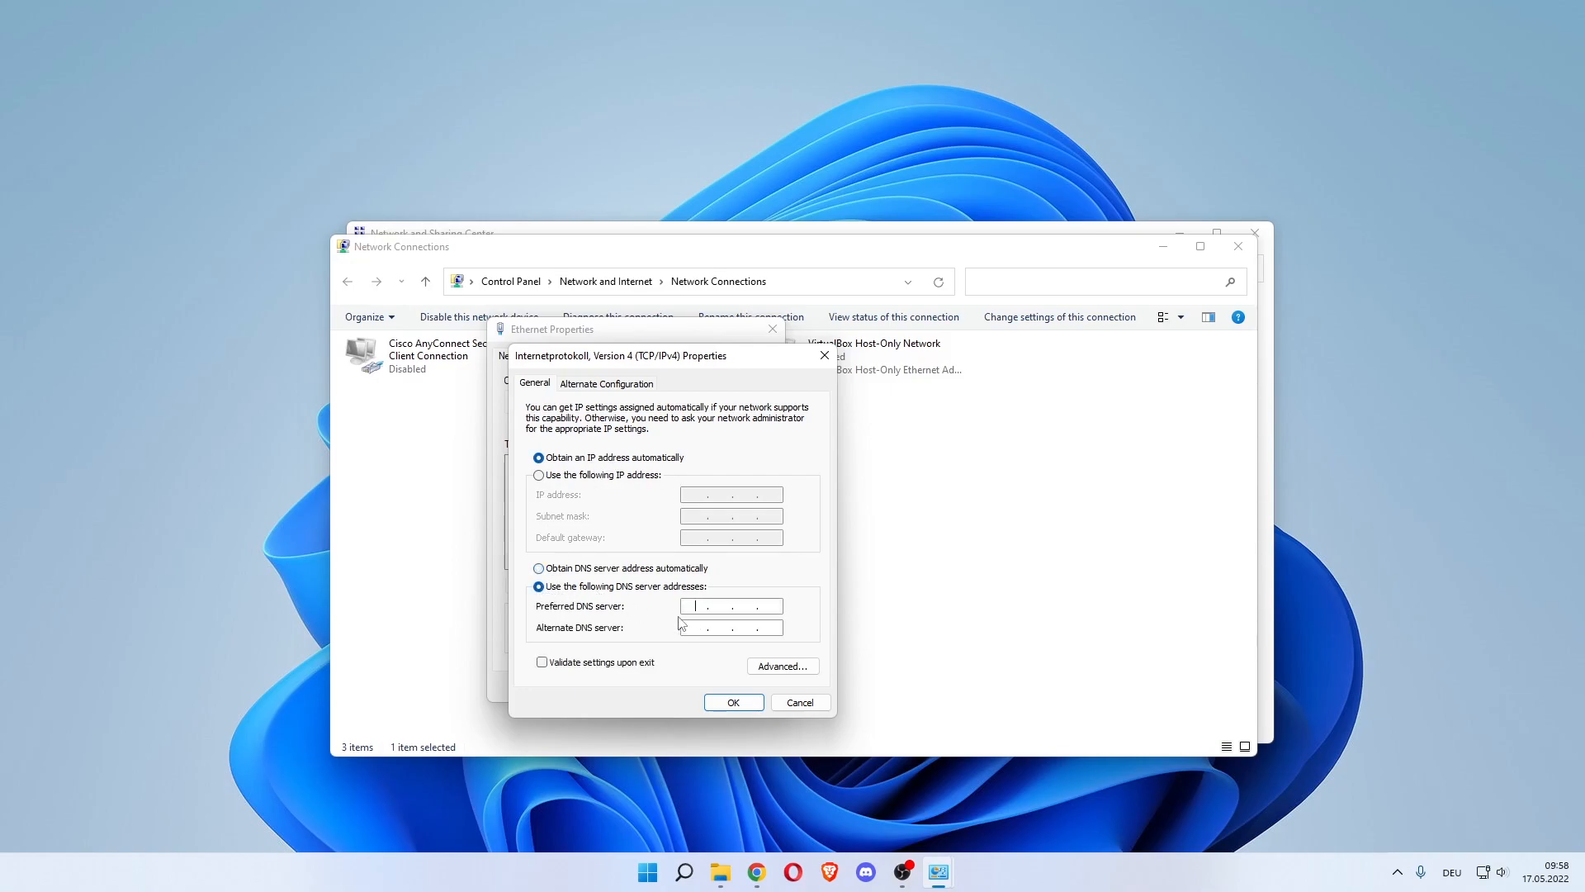
type("8 . 8 . 8 . 8")
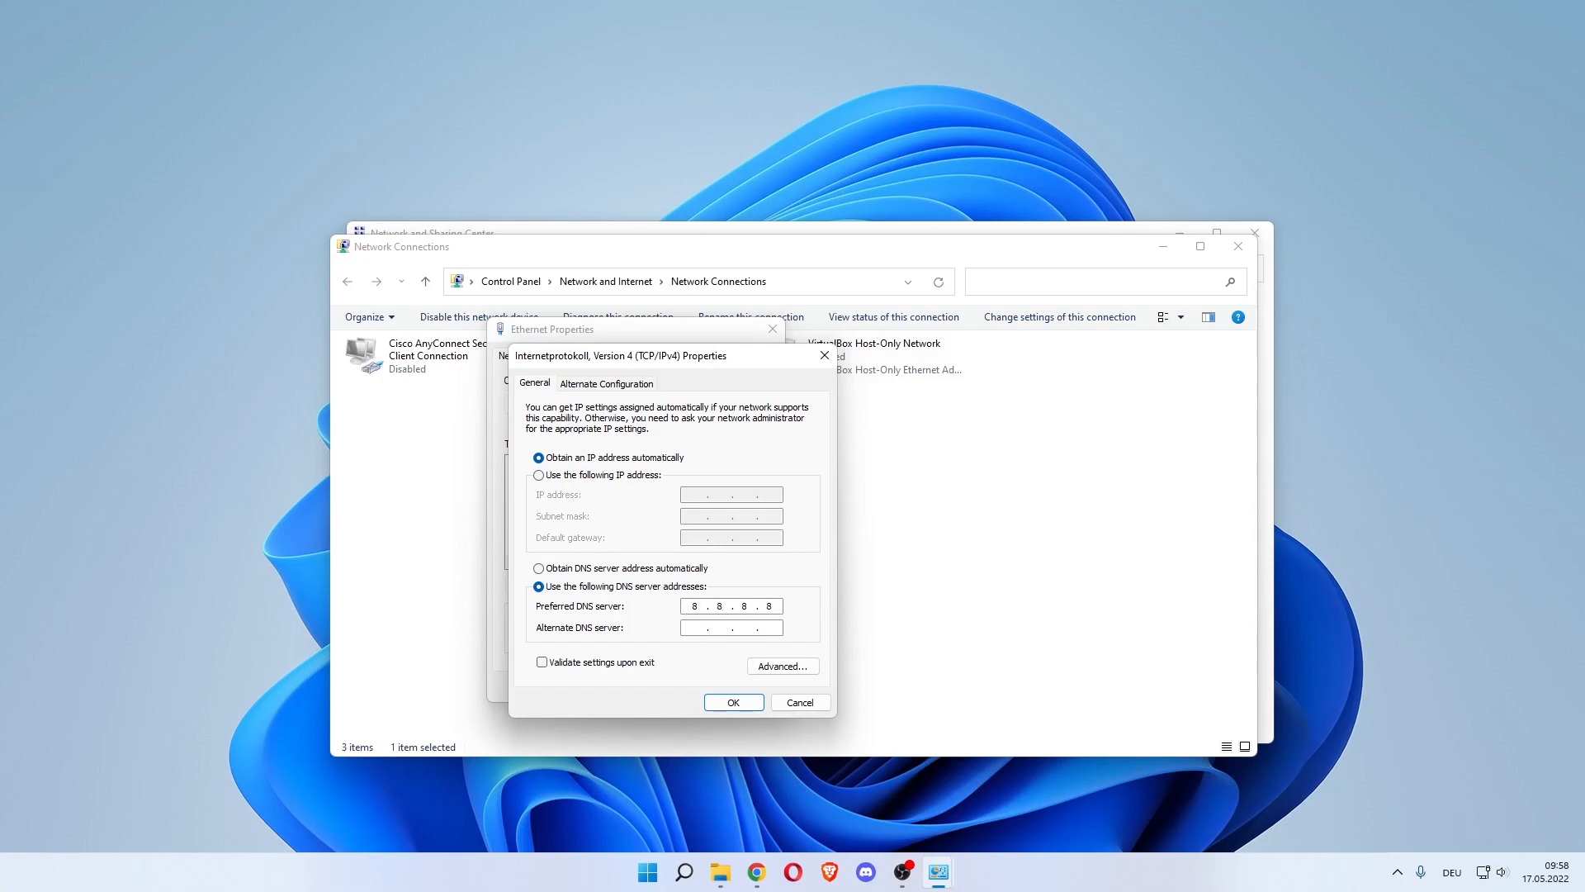
type("4.4.4.4")
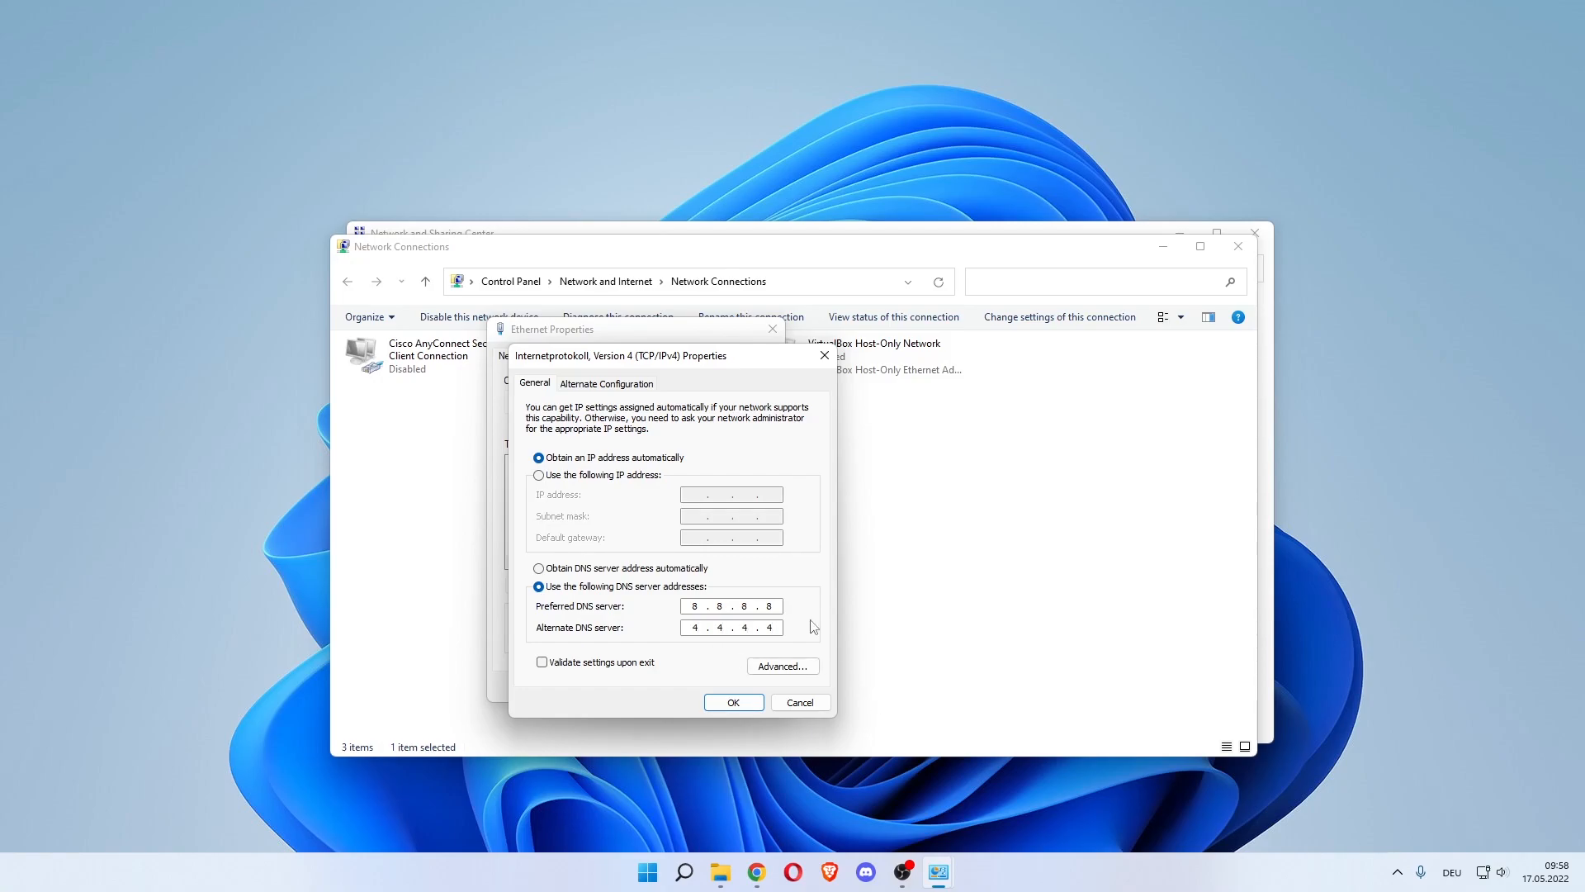
mouse_move(769, 534)
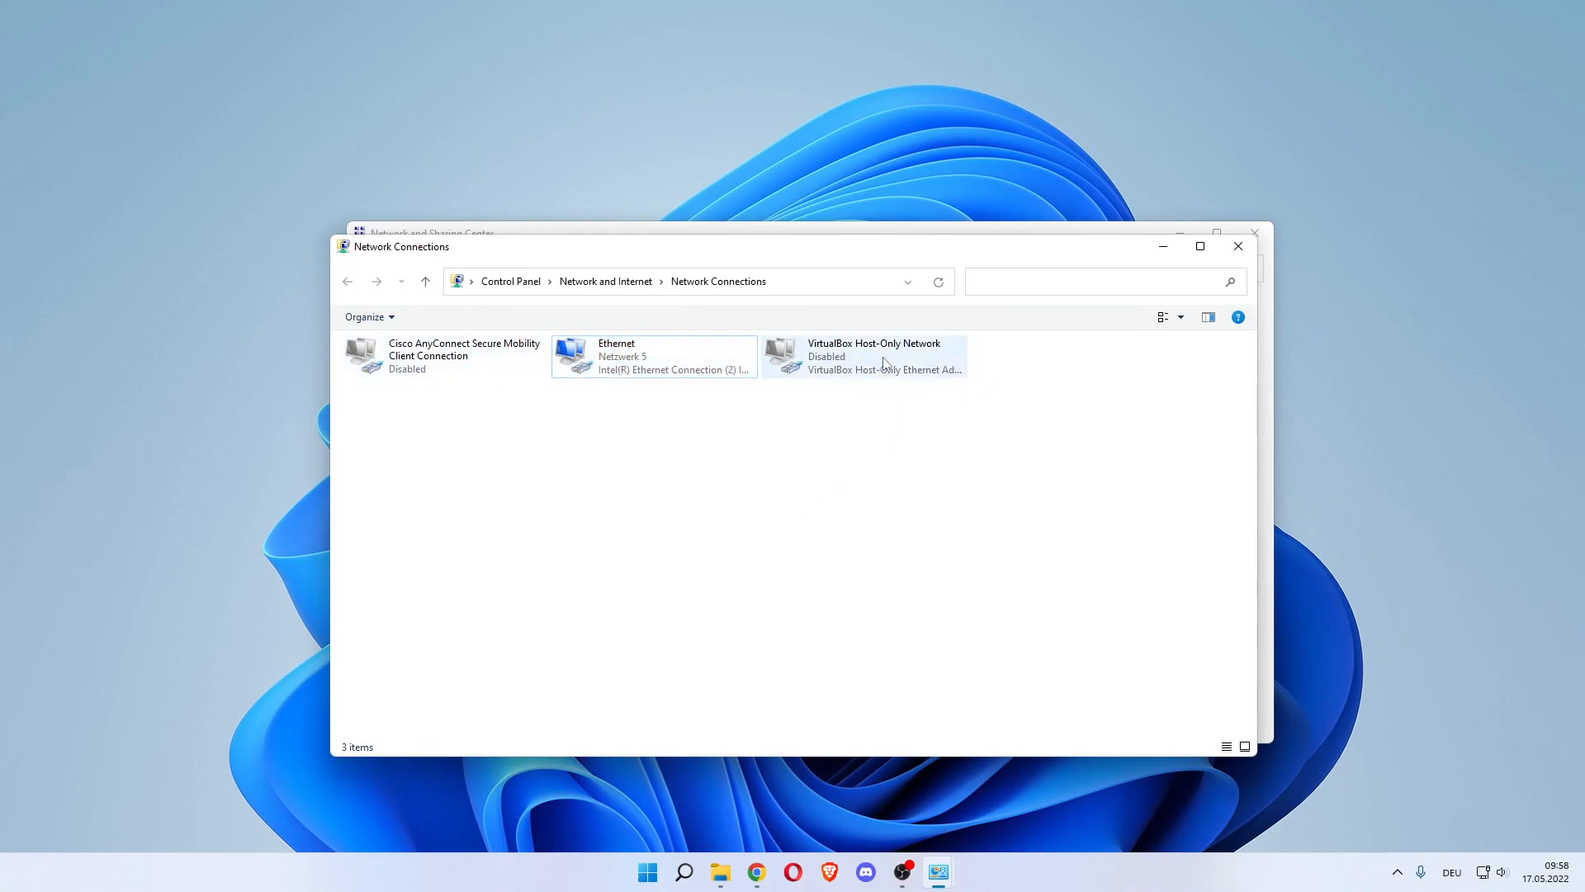
mouse_move(799, 460)
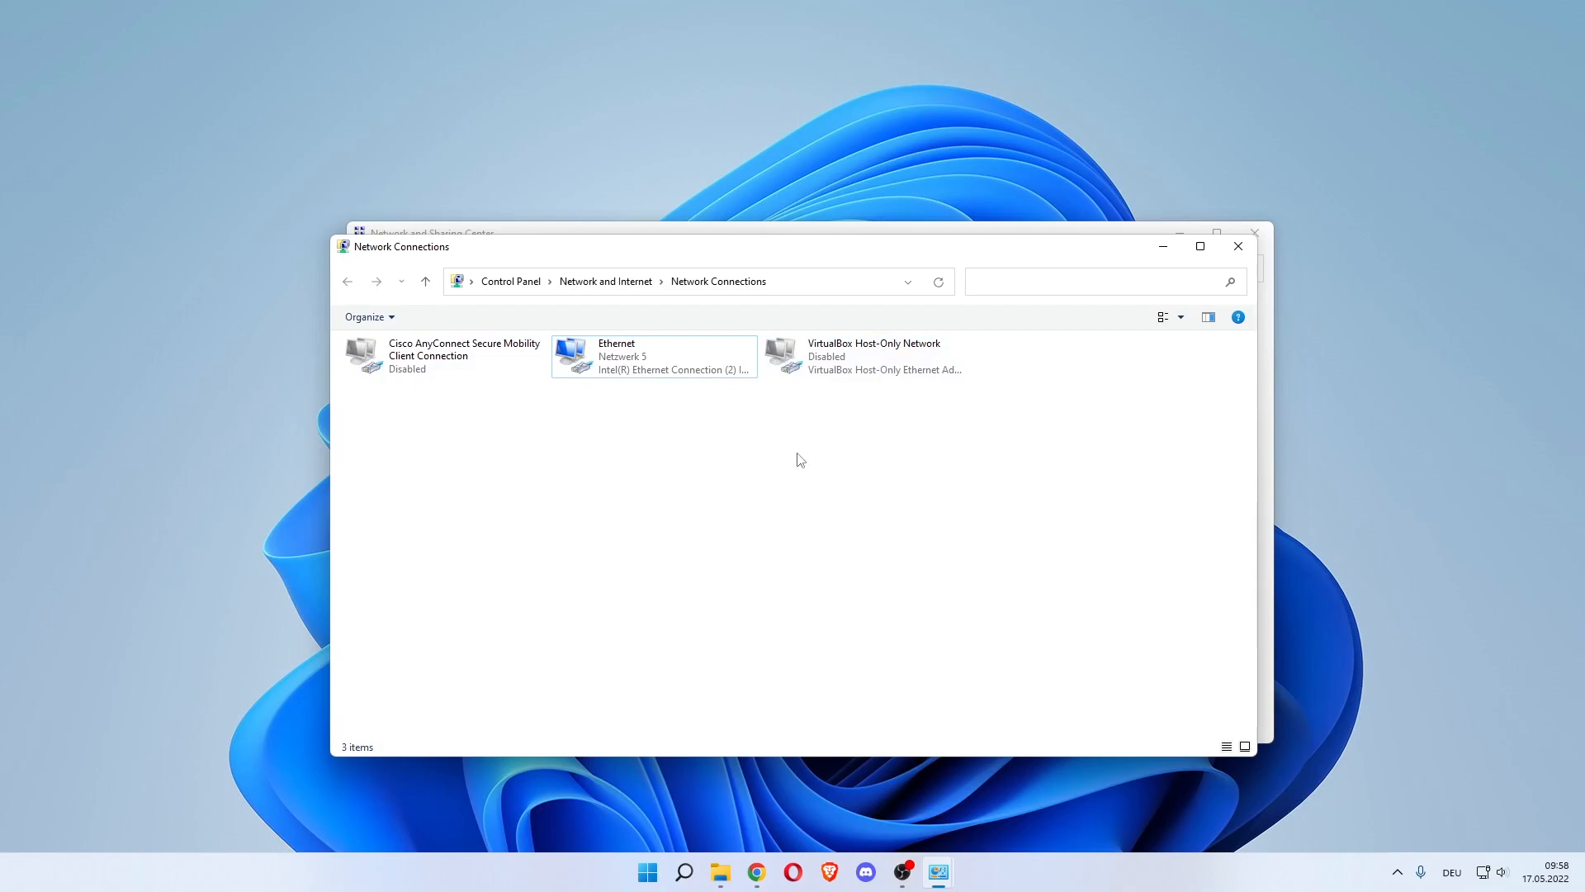
- Close Network Connections and dismiss the Start menu to the empty desktop
left_click(1237, 246)
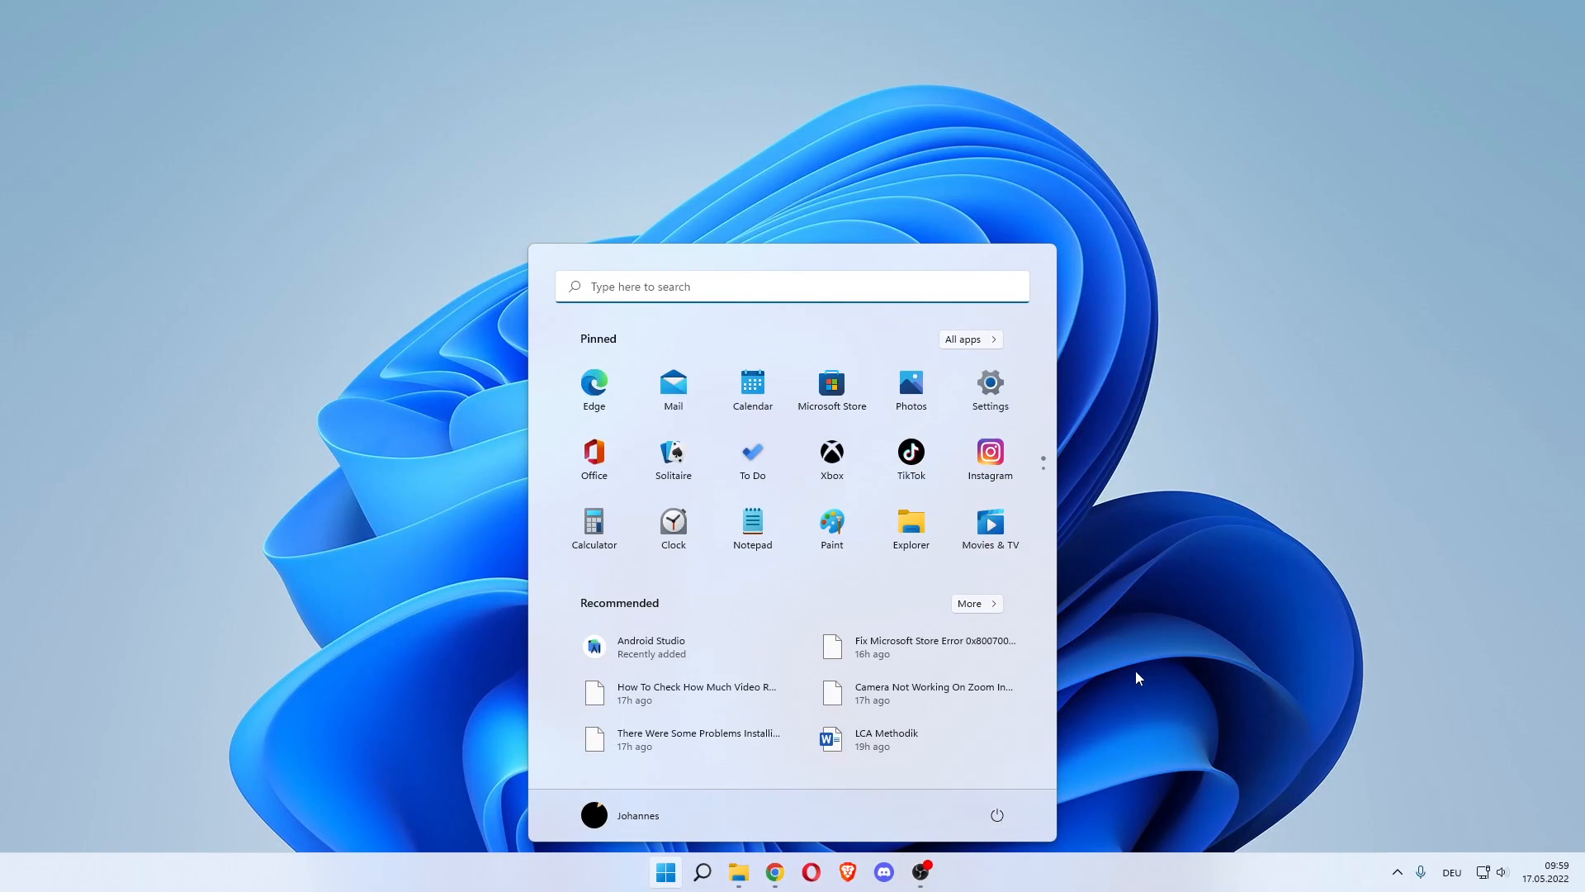
left_click(664, 870)
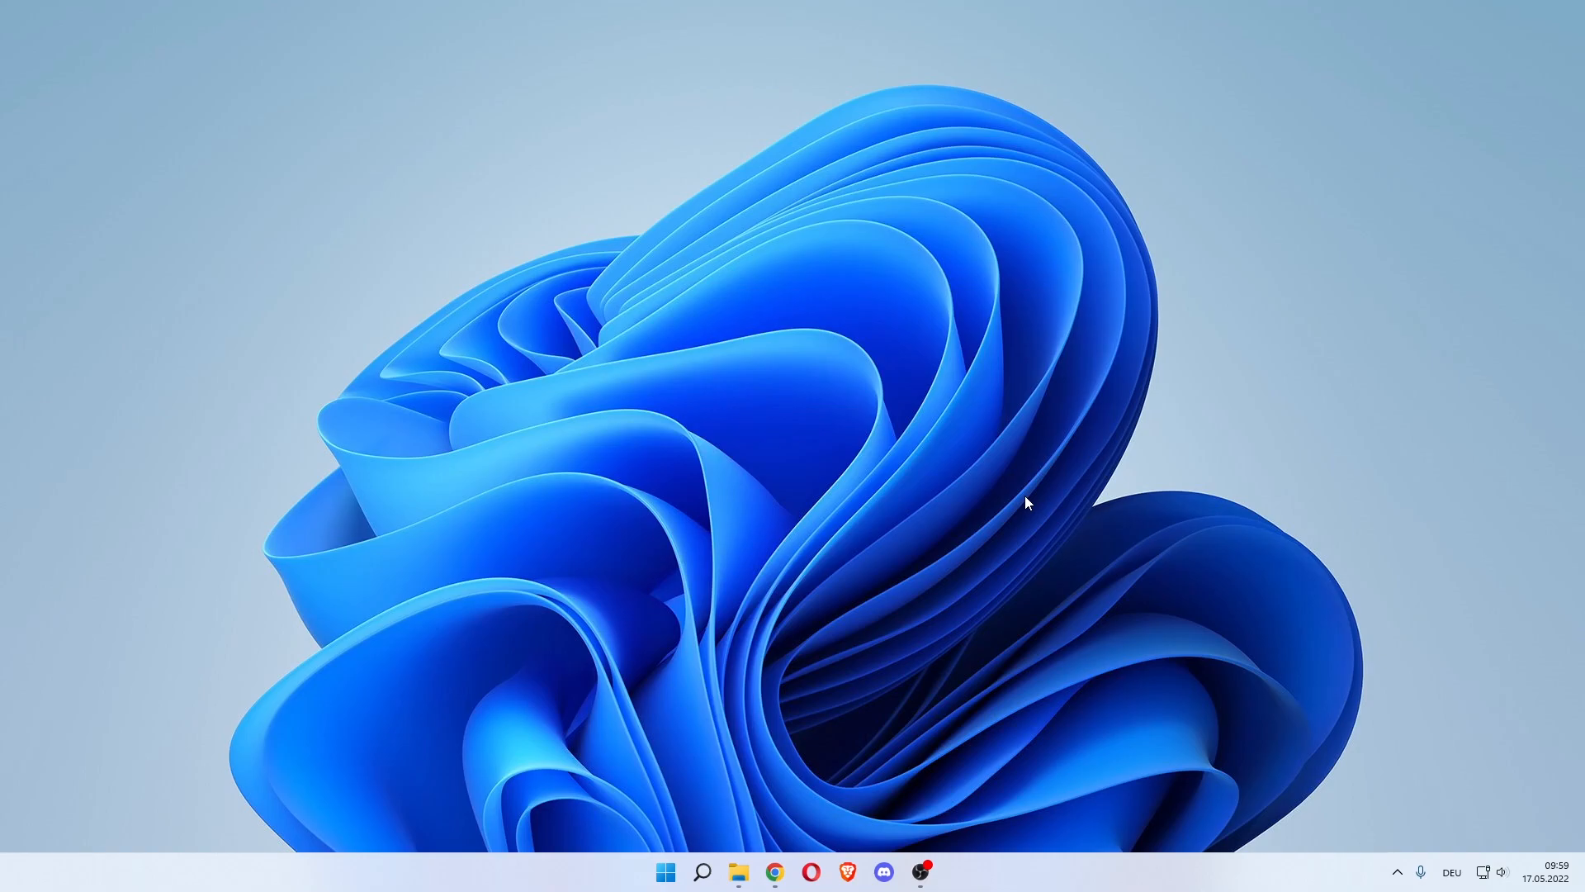
mouse_move(947, 515)
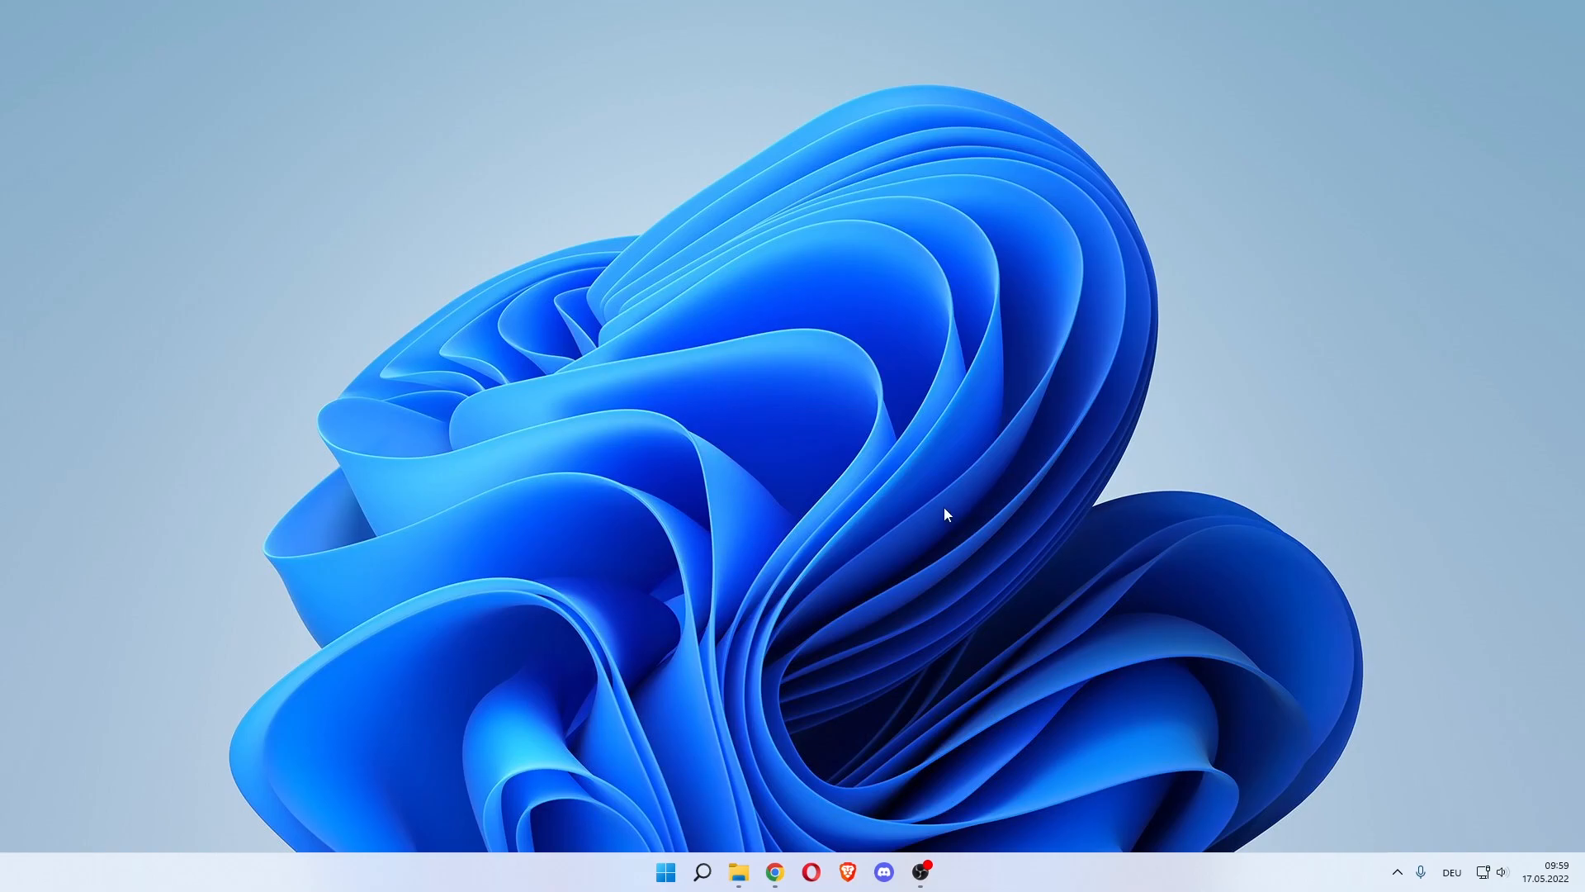